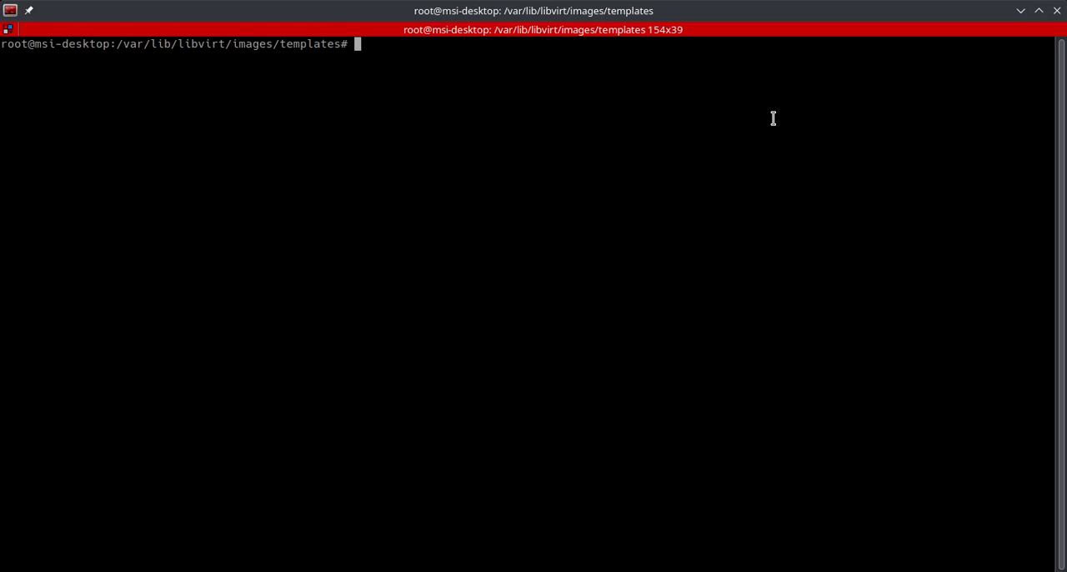
- Install libguestfs-tools with apt; it is already the newest version
{"action": "type", "text": "apt i"}
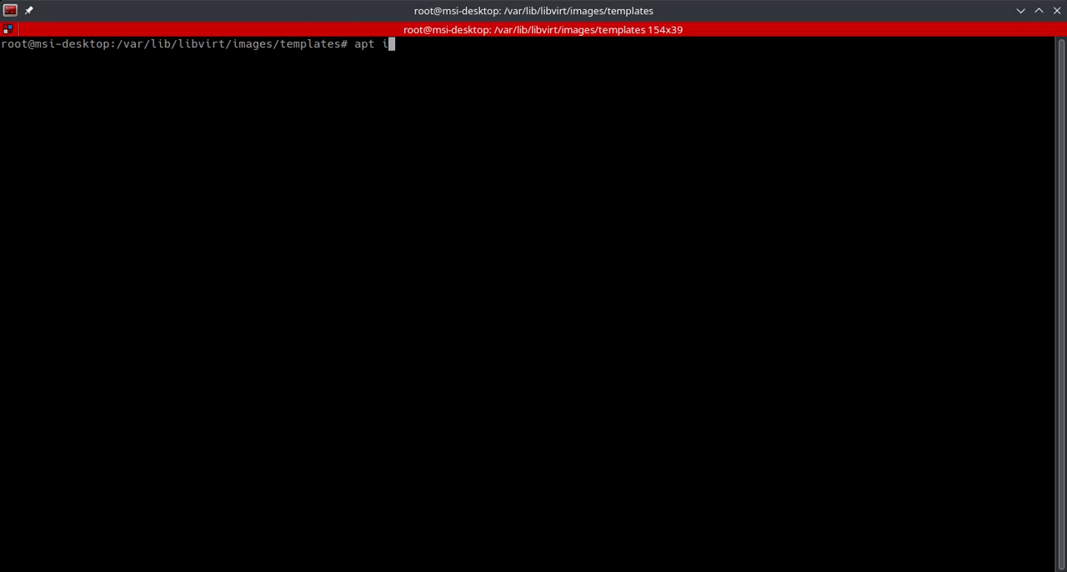
{"action": "type", "text": "nstall"}
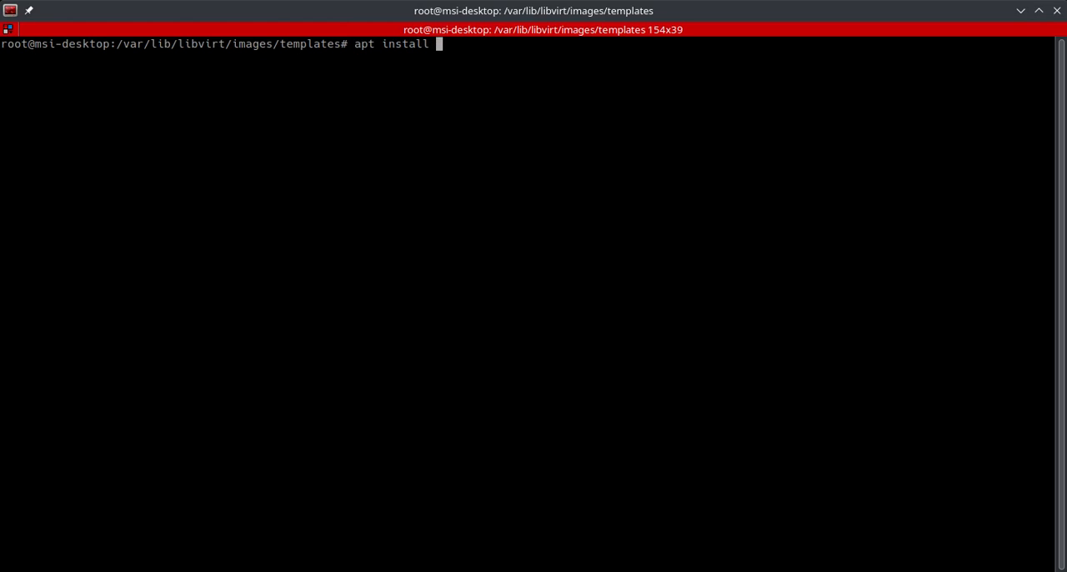
{"action": "type", "text": "lib"}
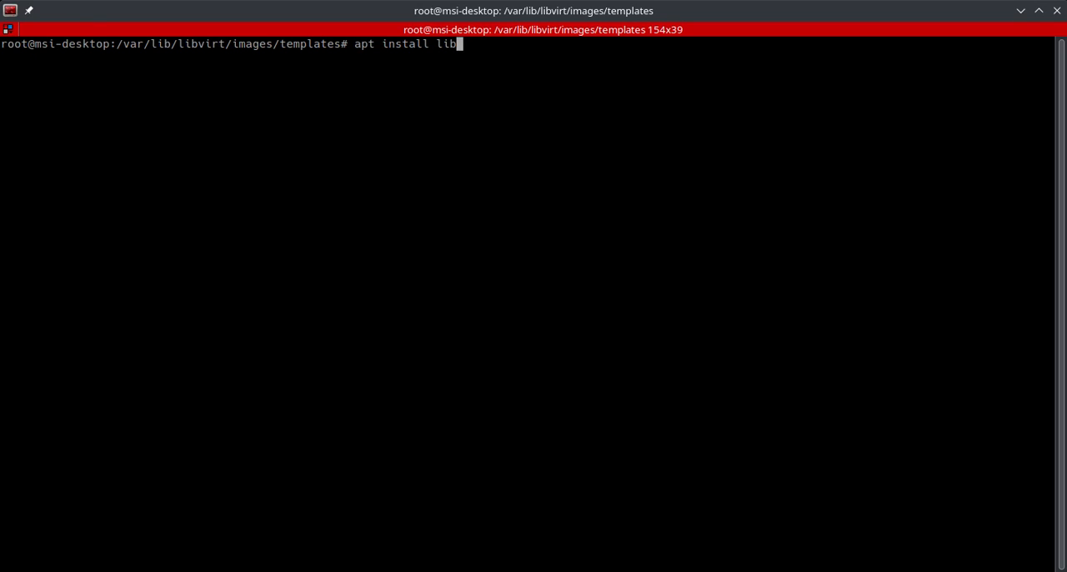
{"action": "type", "text": "gue"}
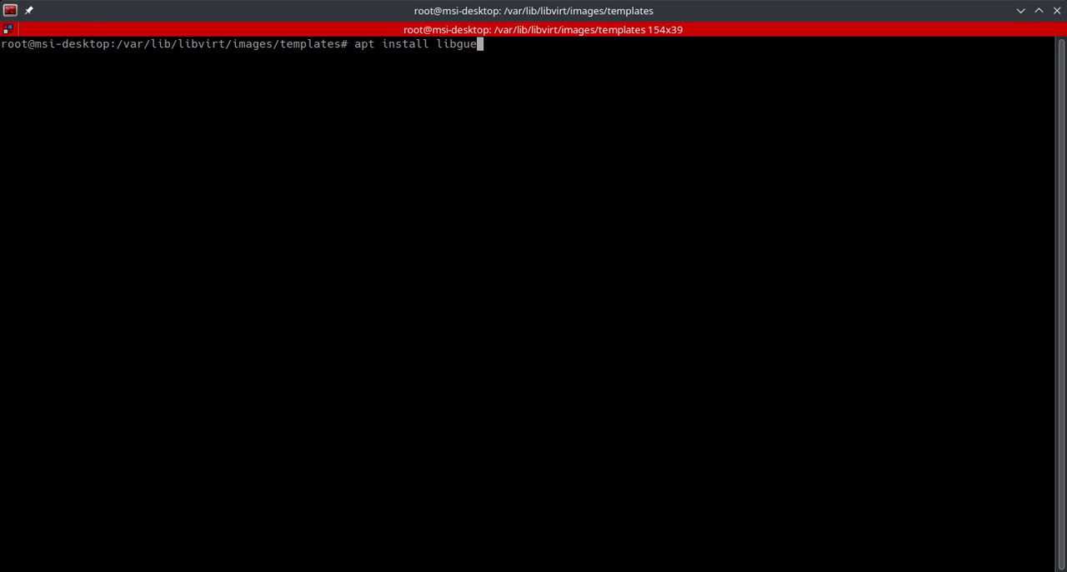
{"action": "type", "text": "stfs"}
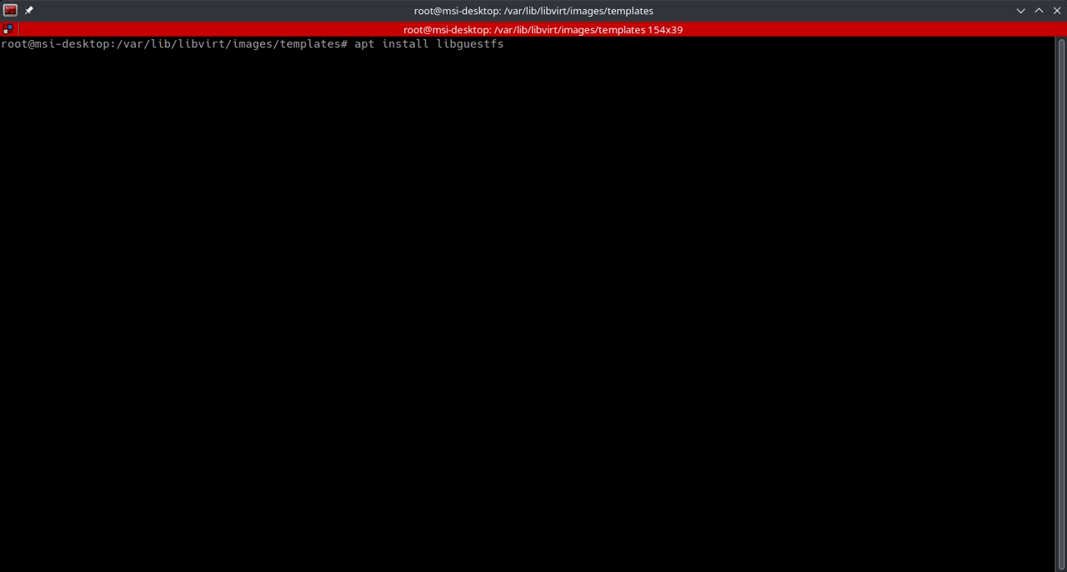
{"action": "key", "text": "Return"}
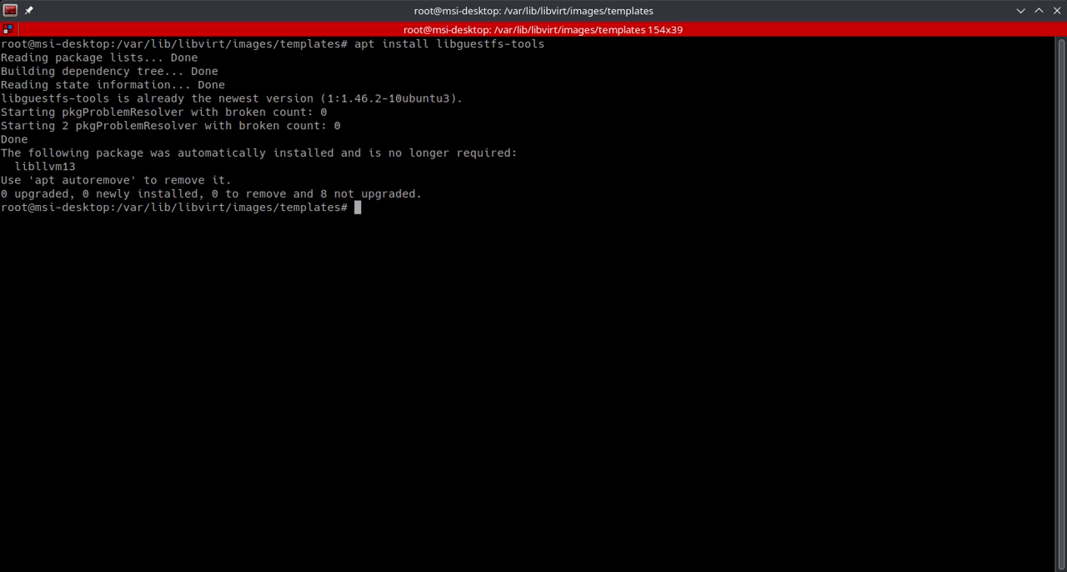
{"action": "mouse_move", "coordinate": [705, 230]}
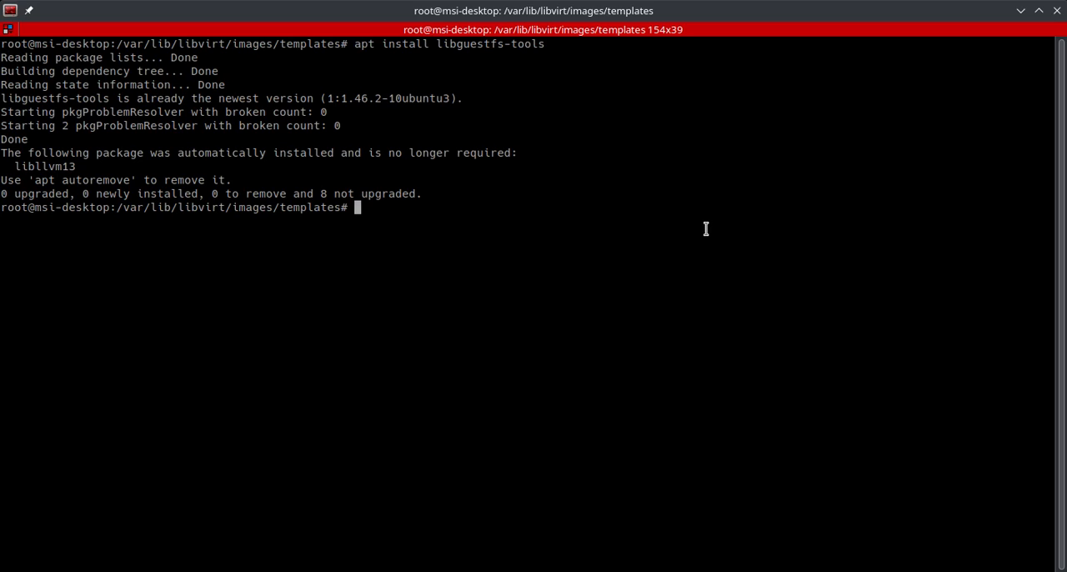
{"action": "mouse_move", "coordinate": [357, 239]}
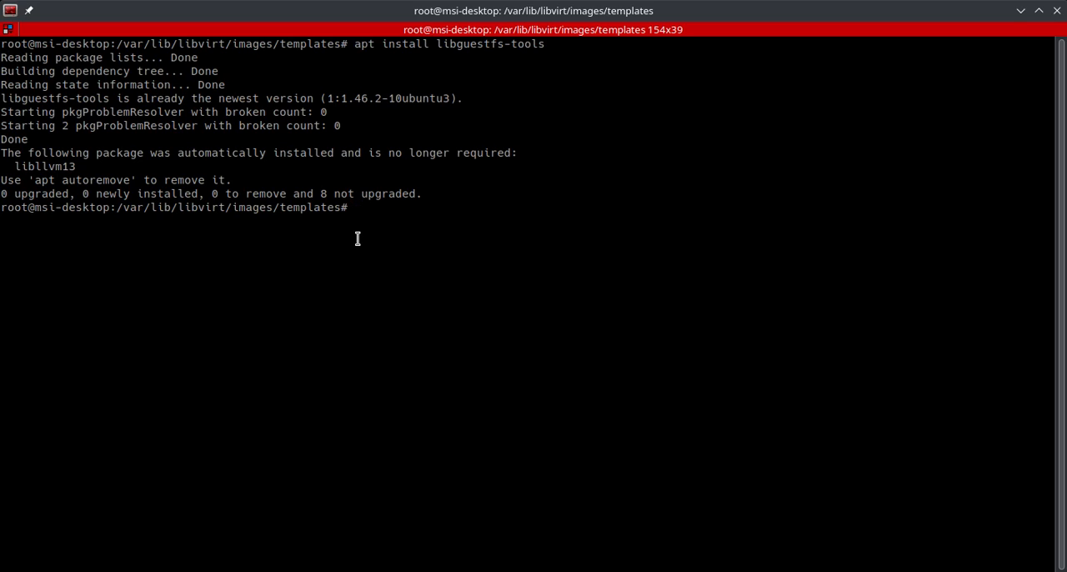
- Run virt-sysprep -d template on the guest and scroll through its cleanup output
{"action": "type", "text": "virt-s"}
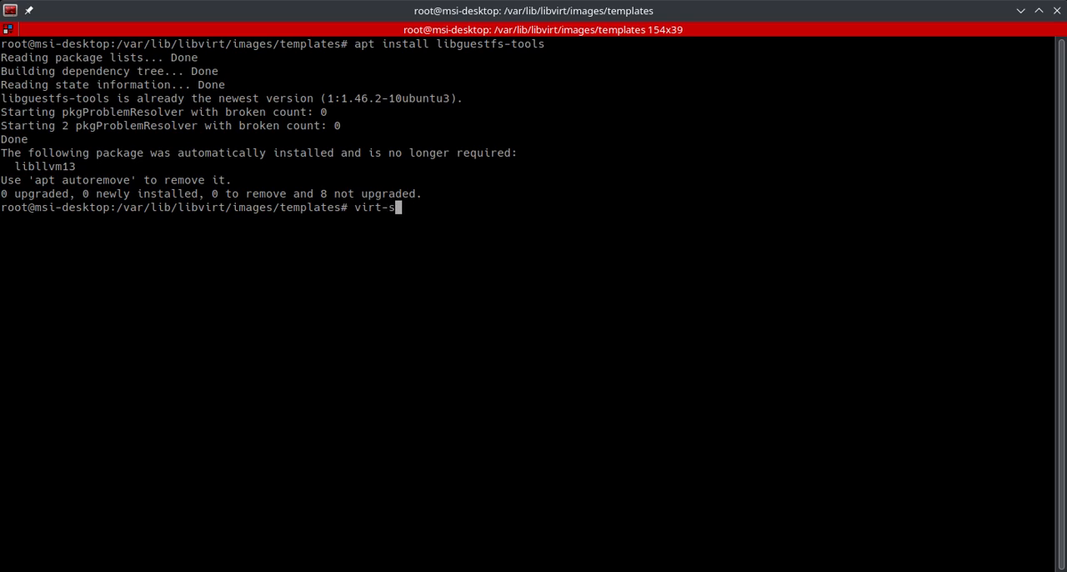
{"action": "type", "text": "yspr"}
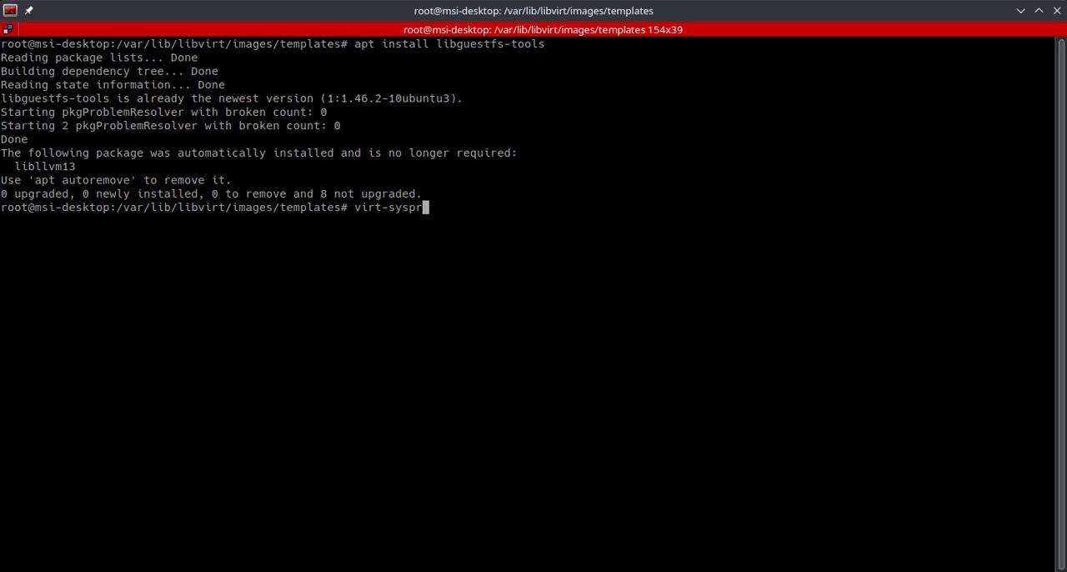
{"action": "type", "text": "ep -d"}
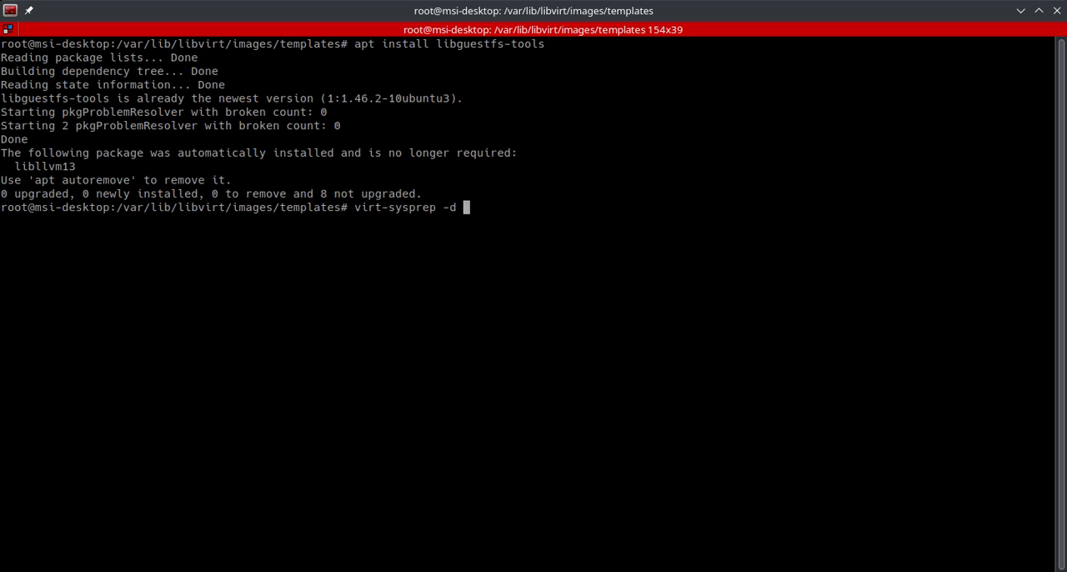
{"action": "type", "text": "template"}
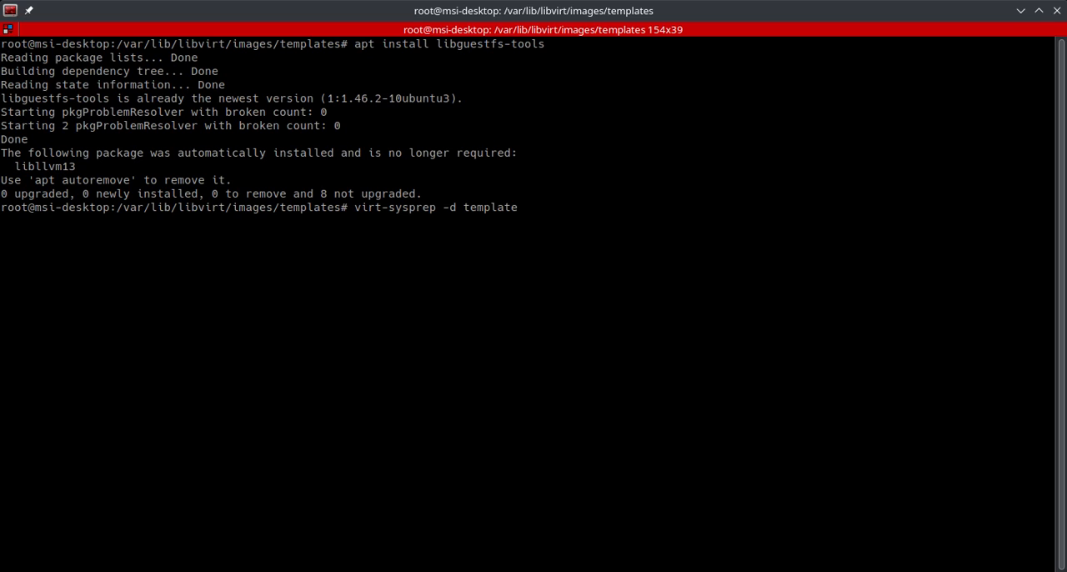
{"action": "key", "text": "Return"}
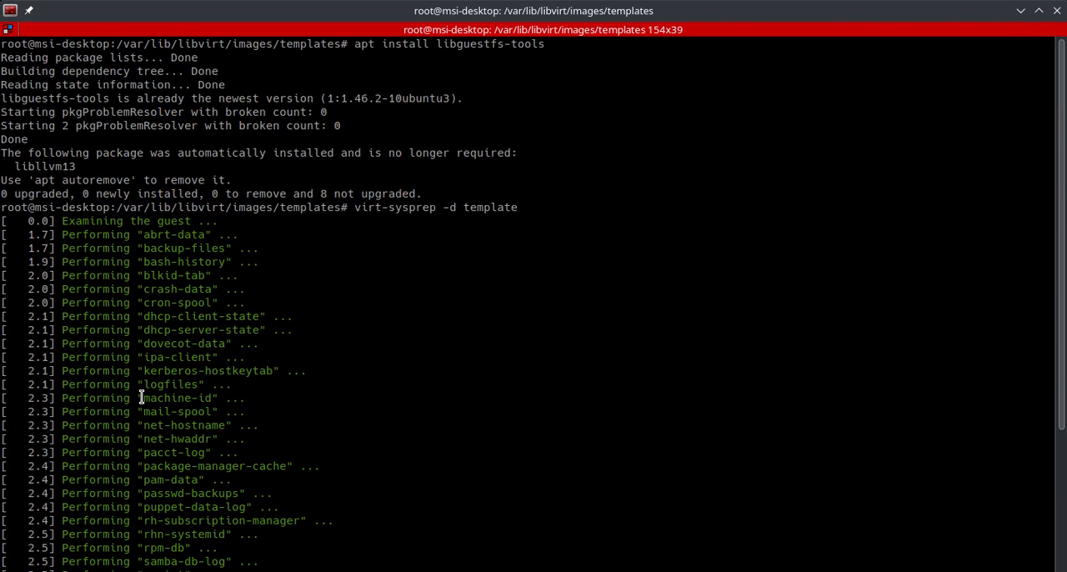
{"action": "mouse_move", "coordinate": [218, 248]}
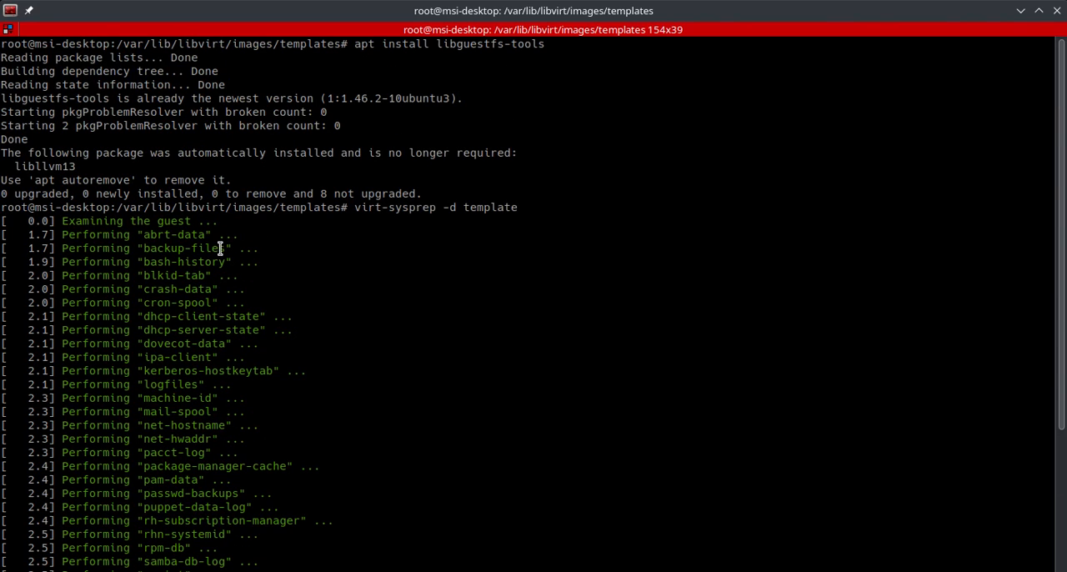
{"action": "mouse_move", "coordinate": [181, 343]}
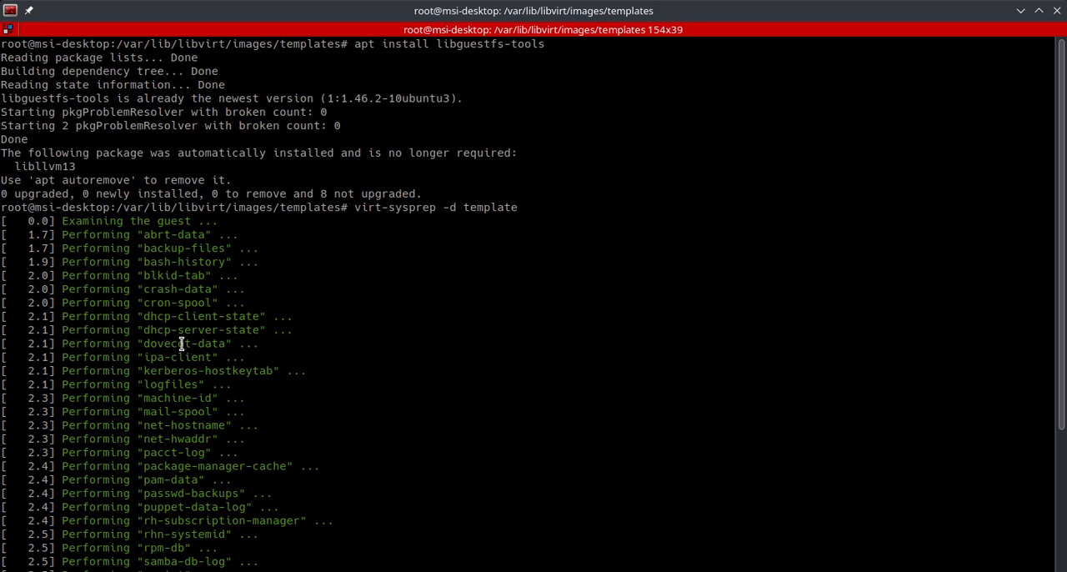
{"action": "mouse_move", "coordinate": [196, 261]}
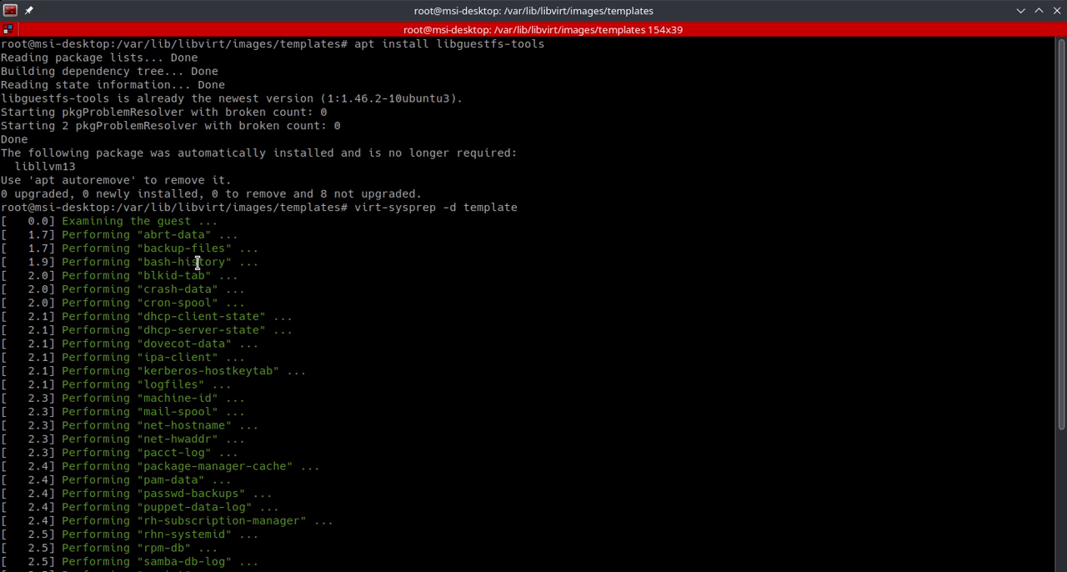
{"action": "scroll", "scroll_direction": "down", "scroll_amount": 3}
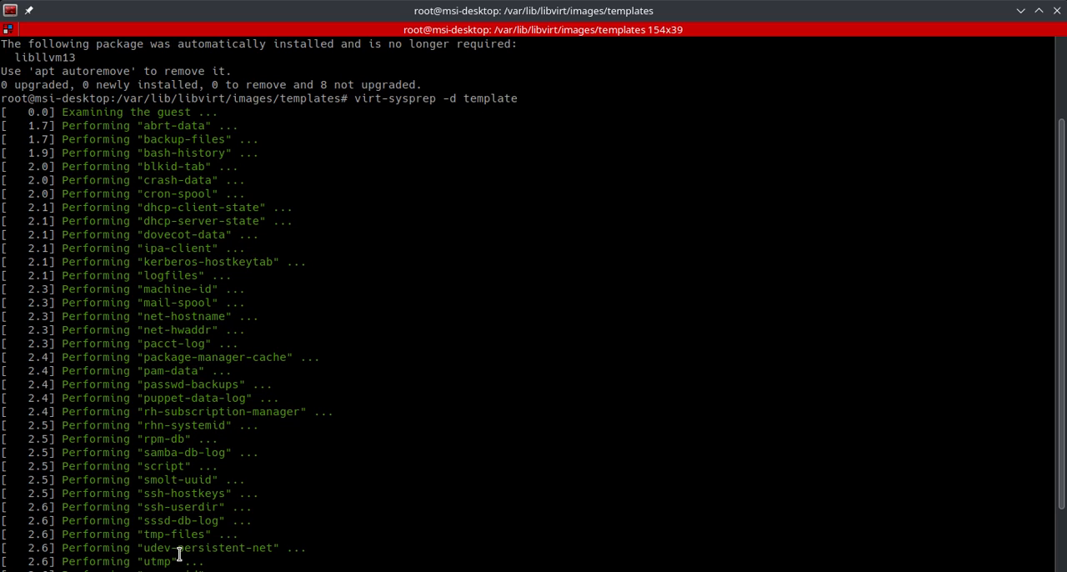
{"action": "scroll", "scroll_direction": "down", "scroll_amount": 3}
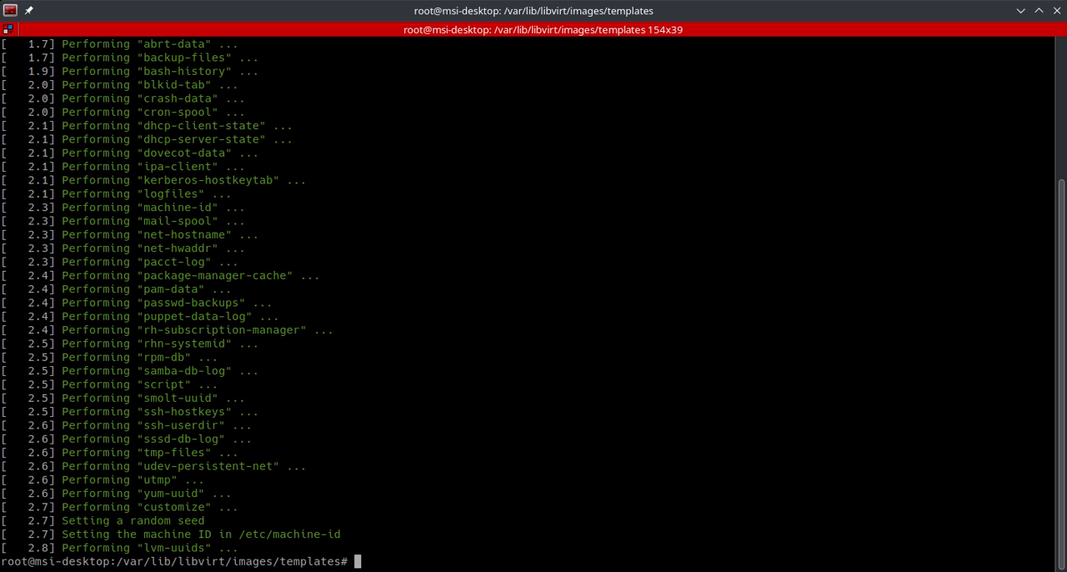
{"action": "mouse_move", "coordinate": [478, 545]}
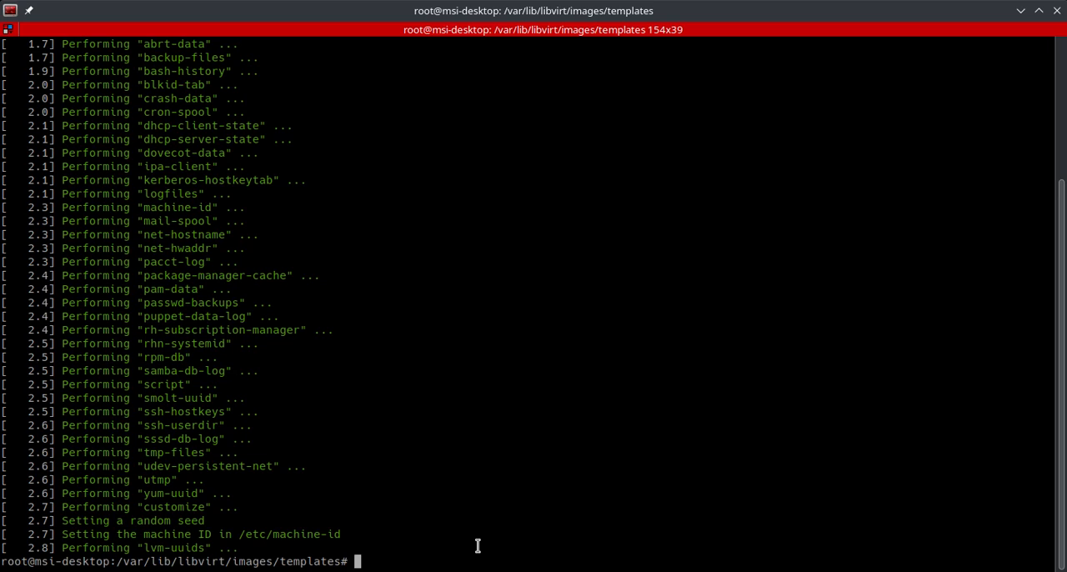
- Show virt-sysprep --list-operations with descriptions of each operation
{"action": "type", "text": "vir"}
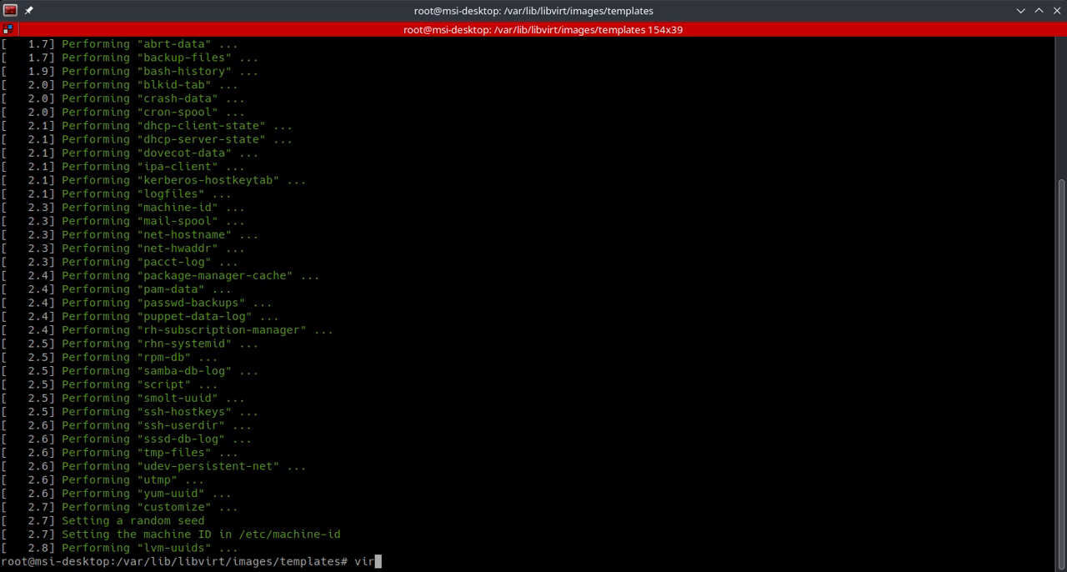
{"action": "type", "text": "t-sysprep --o"}
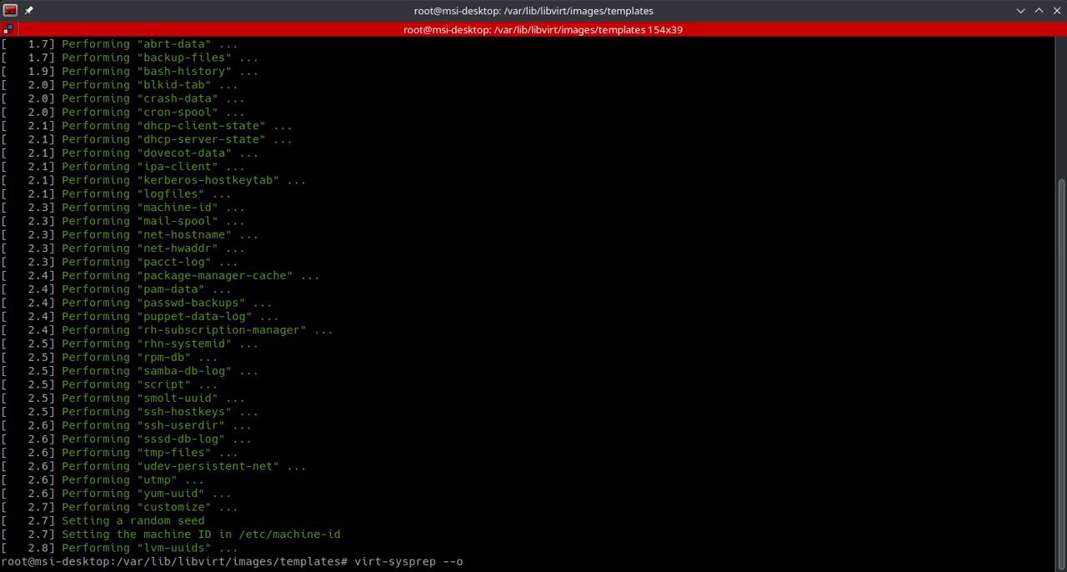
{"action": "type", "text": "list"}
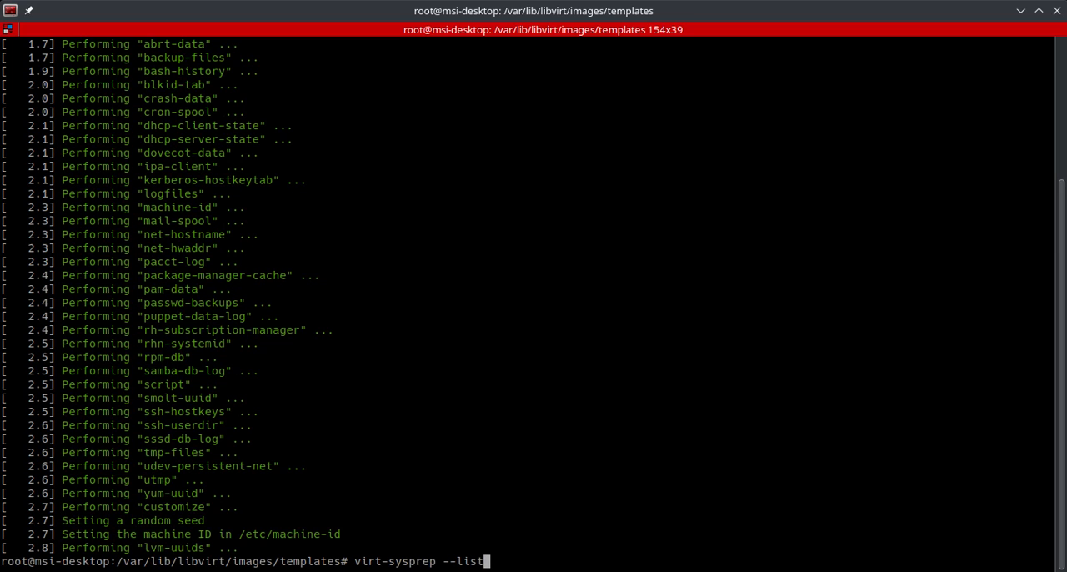
{"action": "type", "text": "oper"}
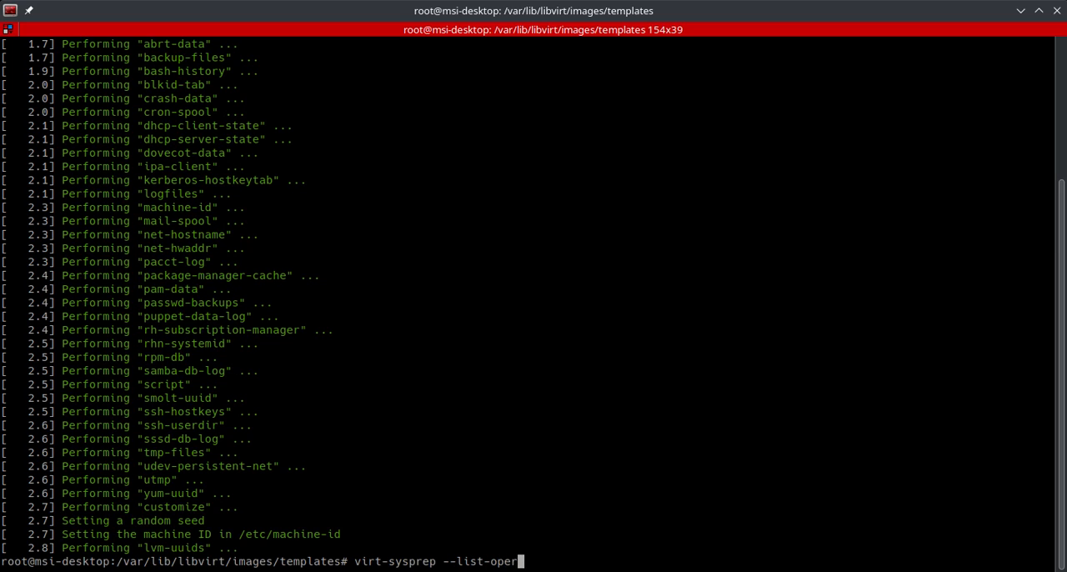
{"action": "key", "text": "Return"}
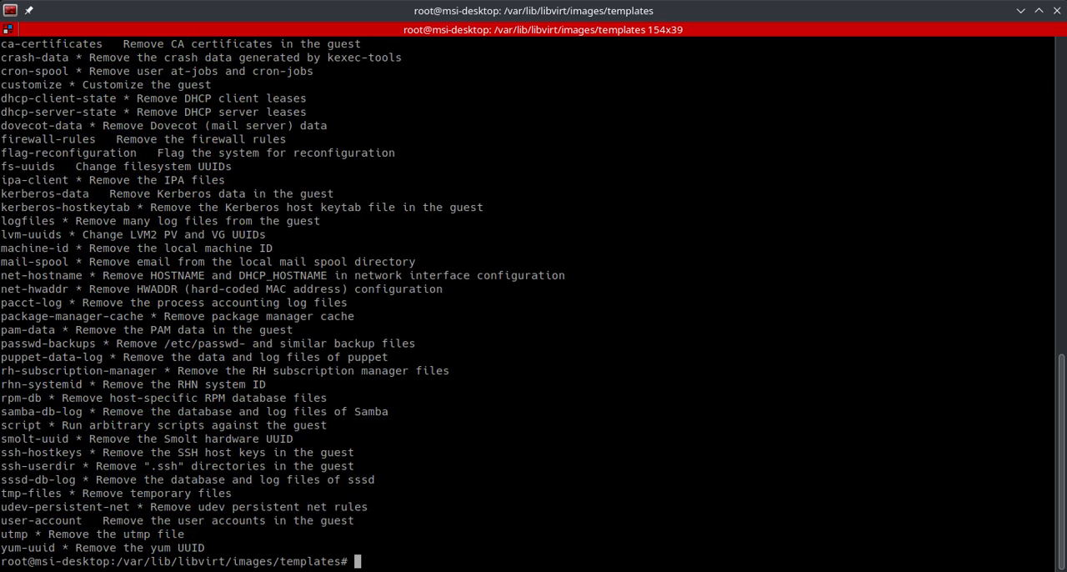
{"action": "mouse_move", "coordinate": [137, 299]}
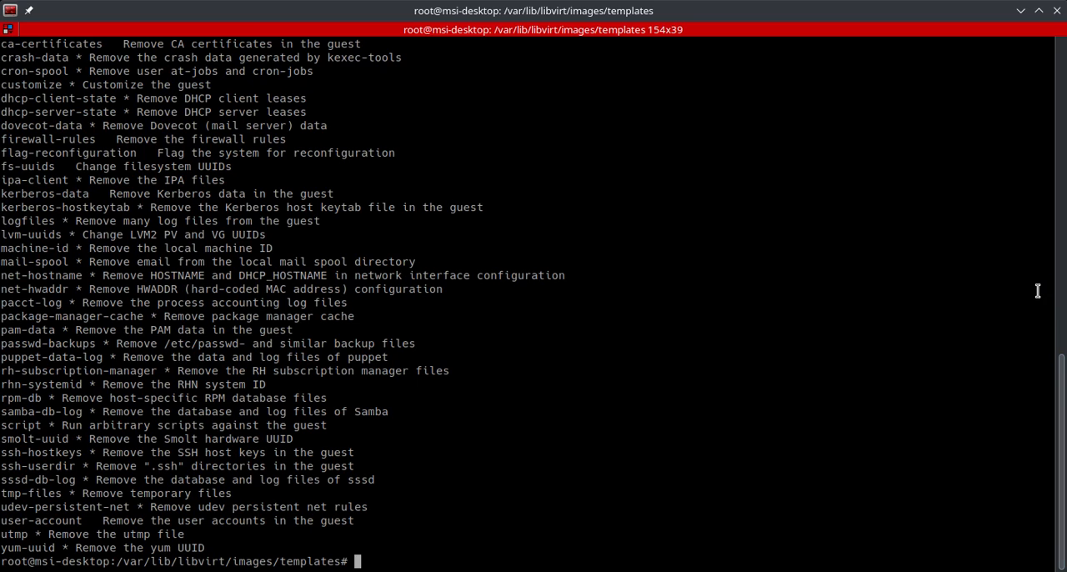
{"action": "mouse_move", "coordinate": [640, 444]}
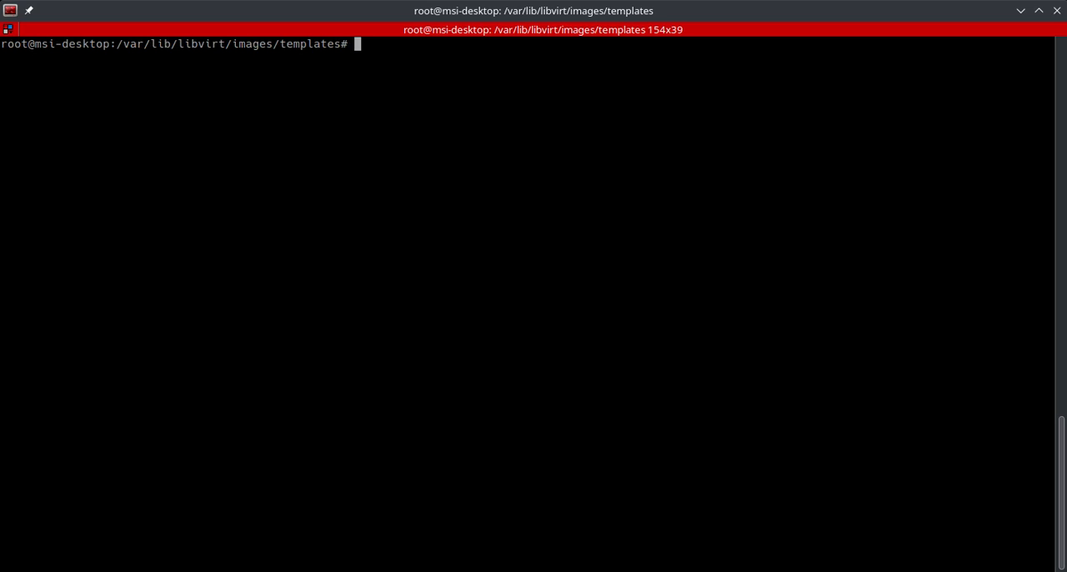
- Dump the template VM's XML definition into template-1.xml using virsh dumpxml
{"action": "type", "text": "vir"}
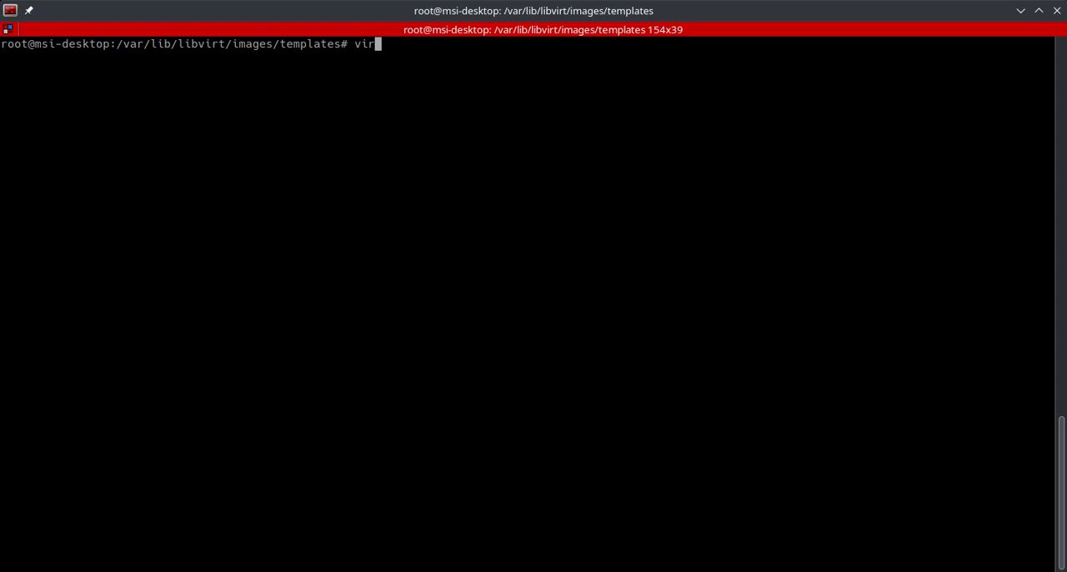
{"action": "type", "text": "sh d"}
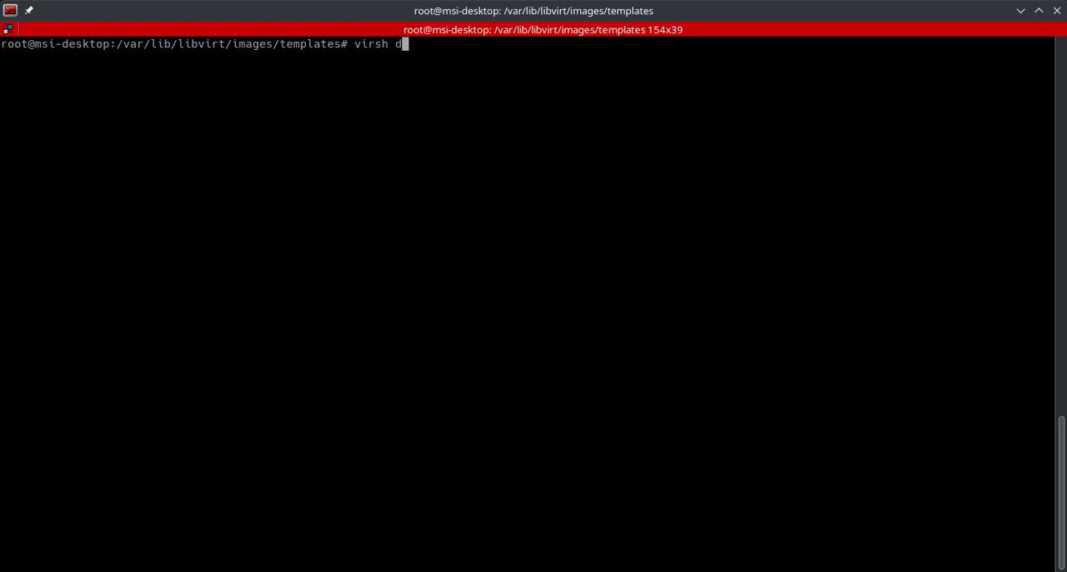
{"action": "type", "text": "u"}
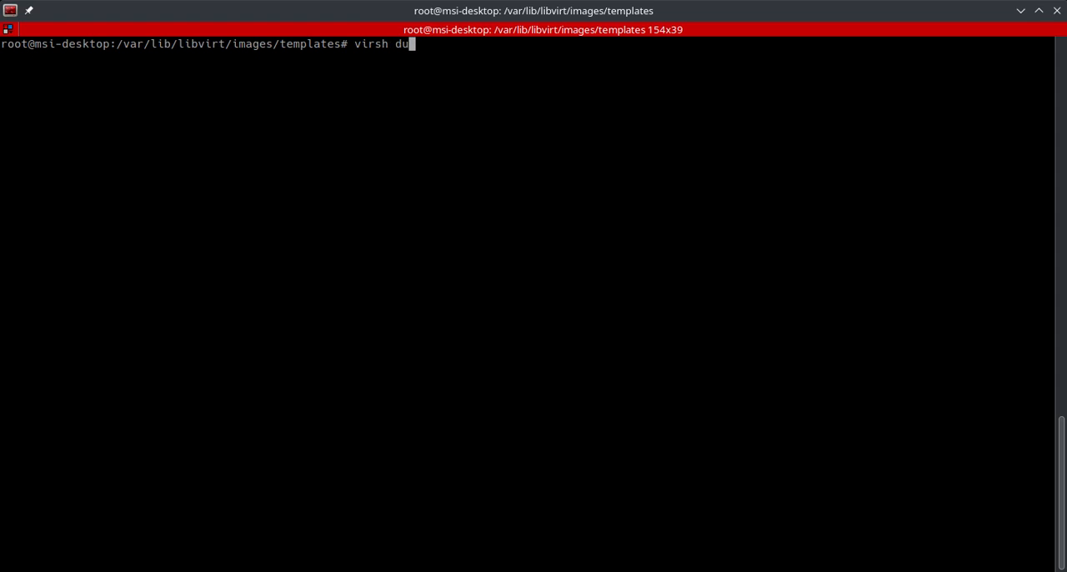
{"action": "type", "text": "mpxml"}
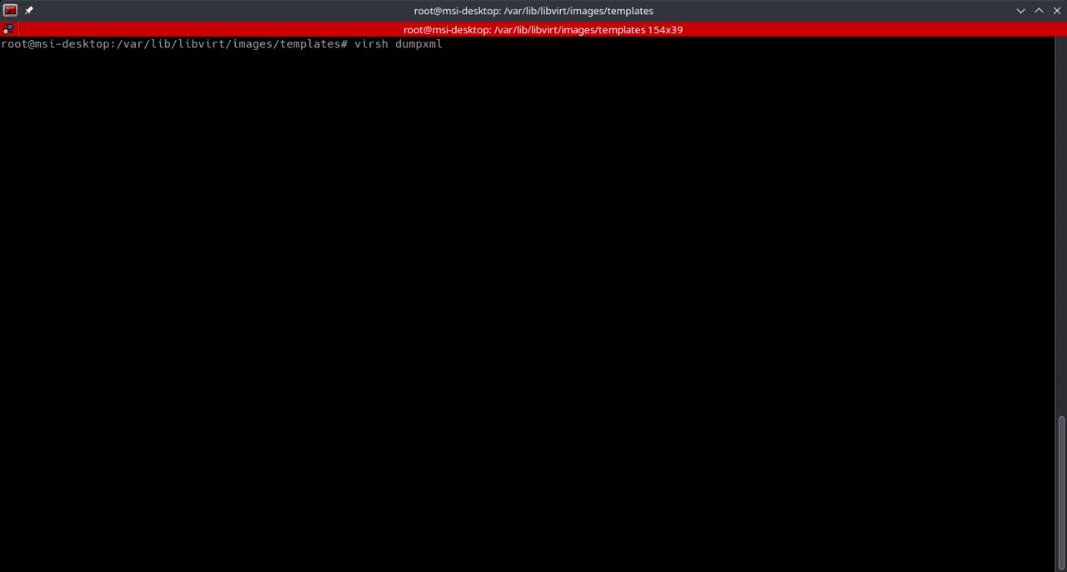
{"action": "type", "text": "template"}
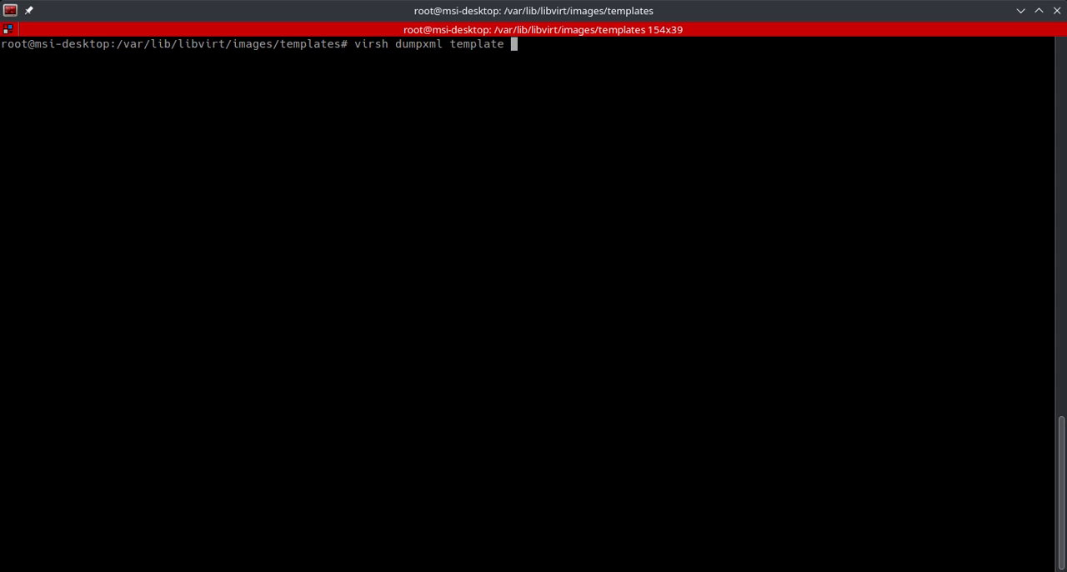
{"action": "type", "text": ">"}
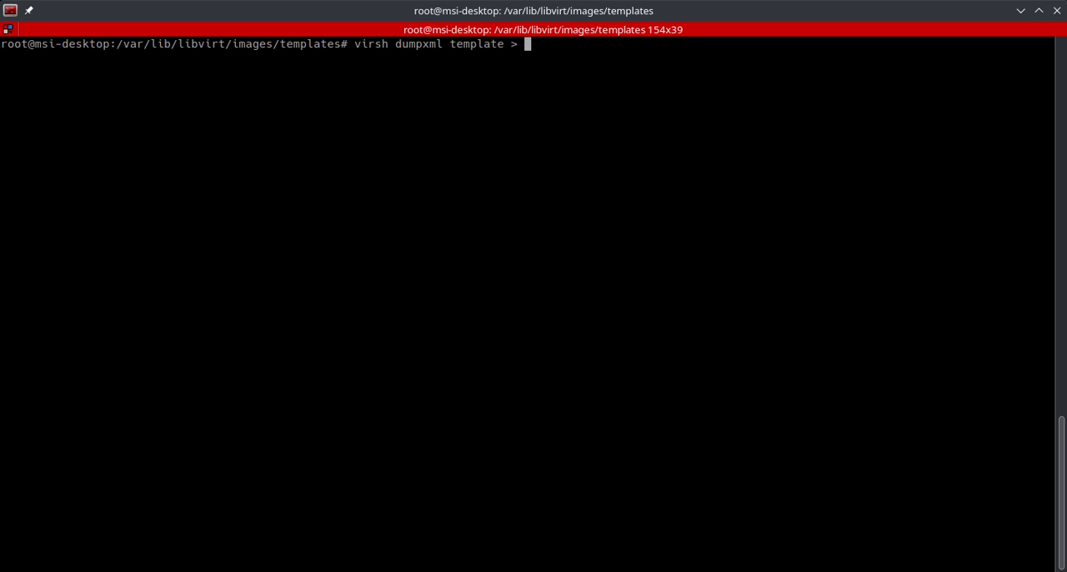
{"action": "type", "text": "template-"}
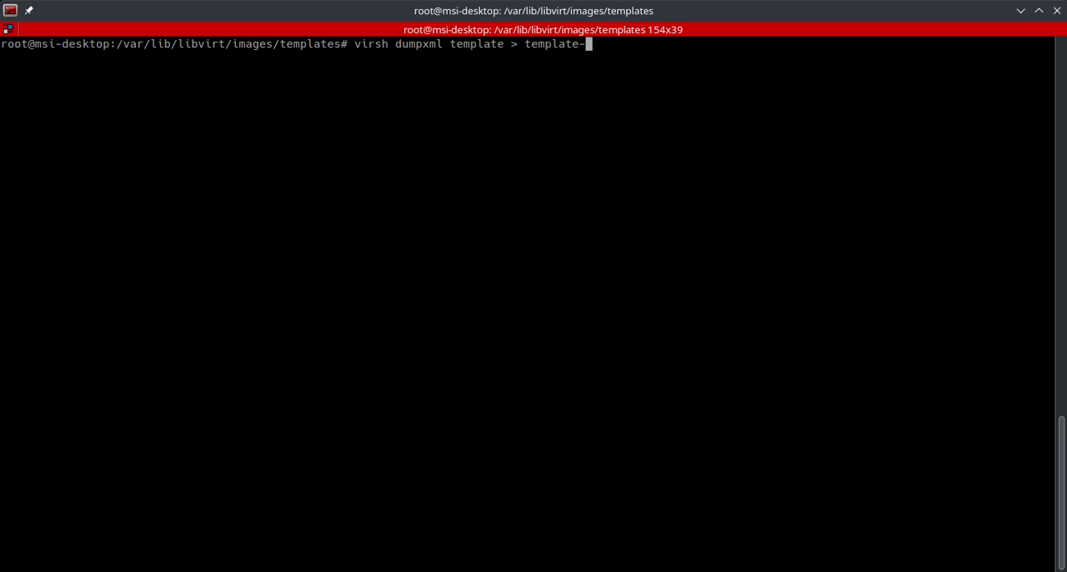
{"action": "type", "text": "1.x"}
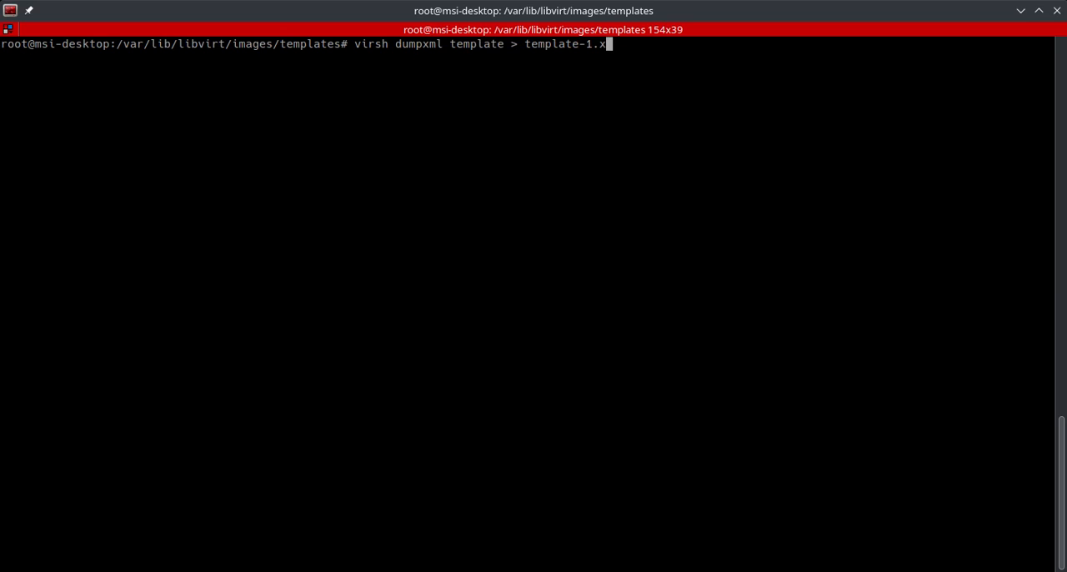
{"action": "key", "text": "Return"}
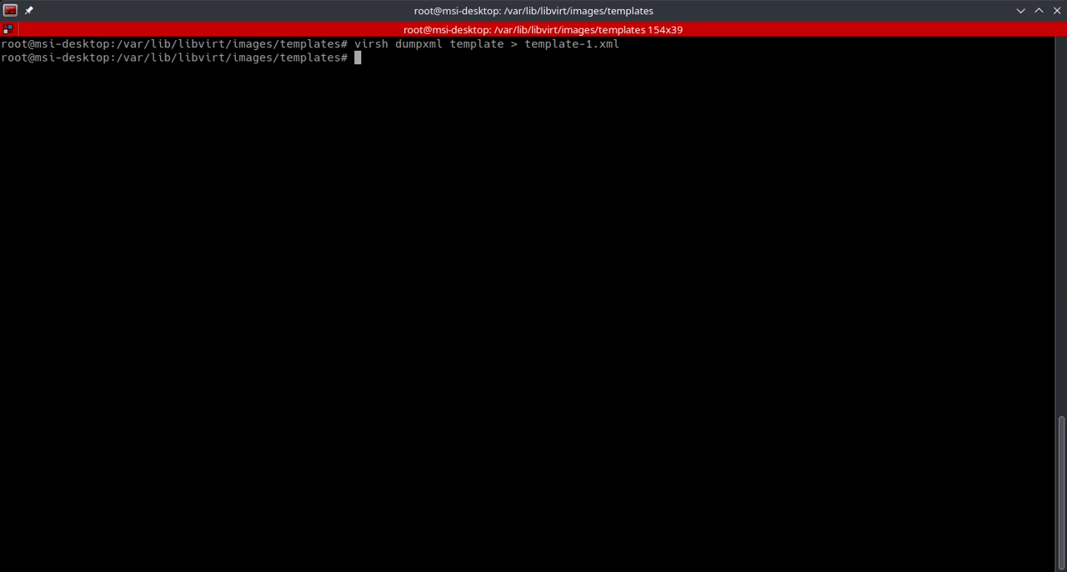
{"action": "mouse_move", "coordinate": [524, 56]}
{"action": "type", "text": "ls"}
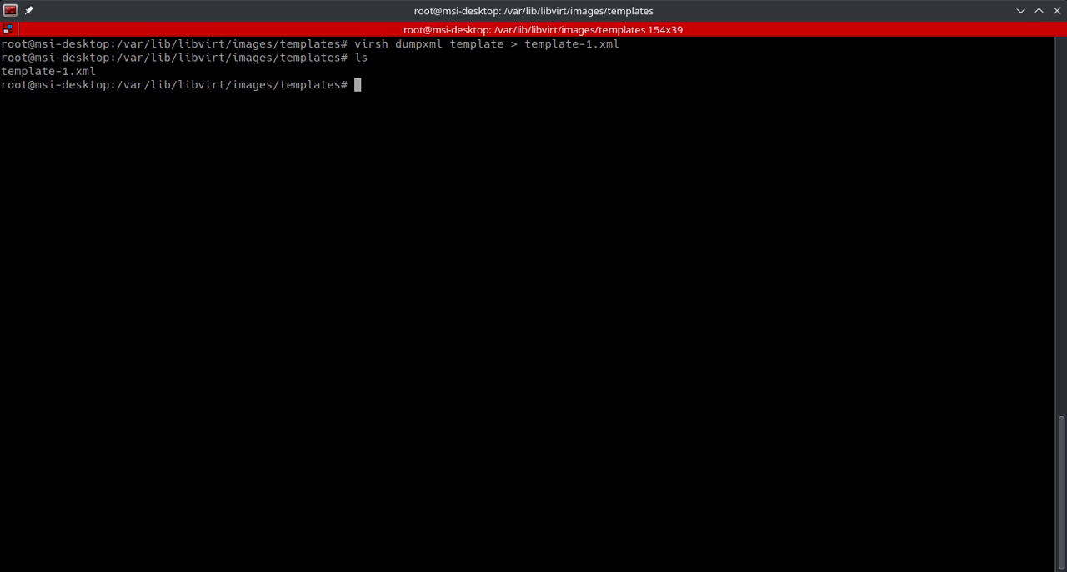
- Type qemu-img create with backing file /var/lib/libvirt/images/template
{"action": "type", "text": "qemu"}
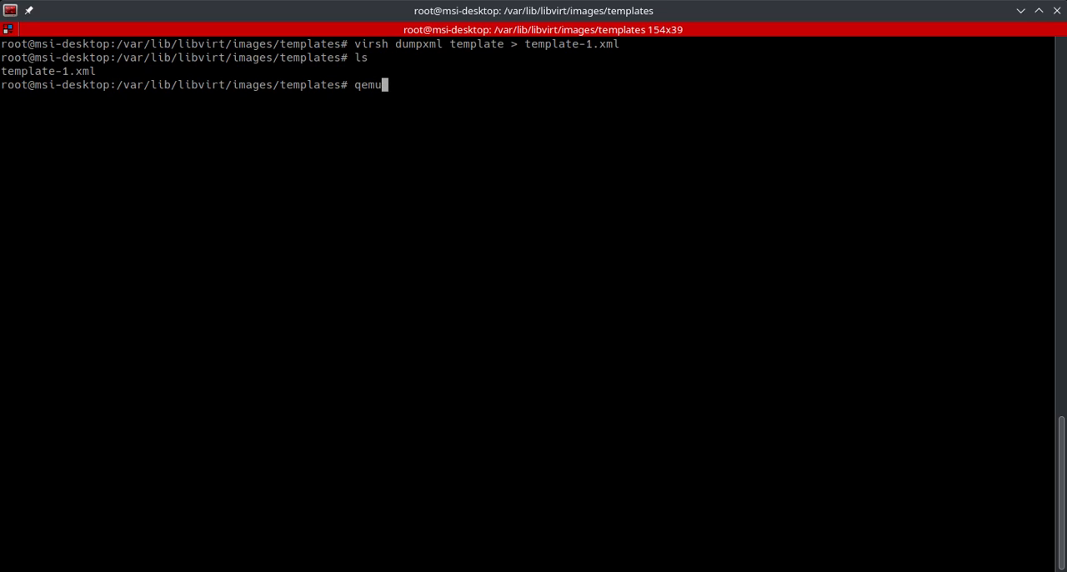
{"action": "type", "text": "img"}
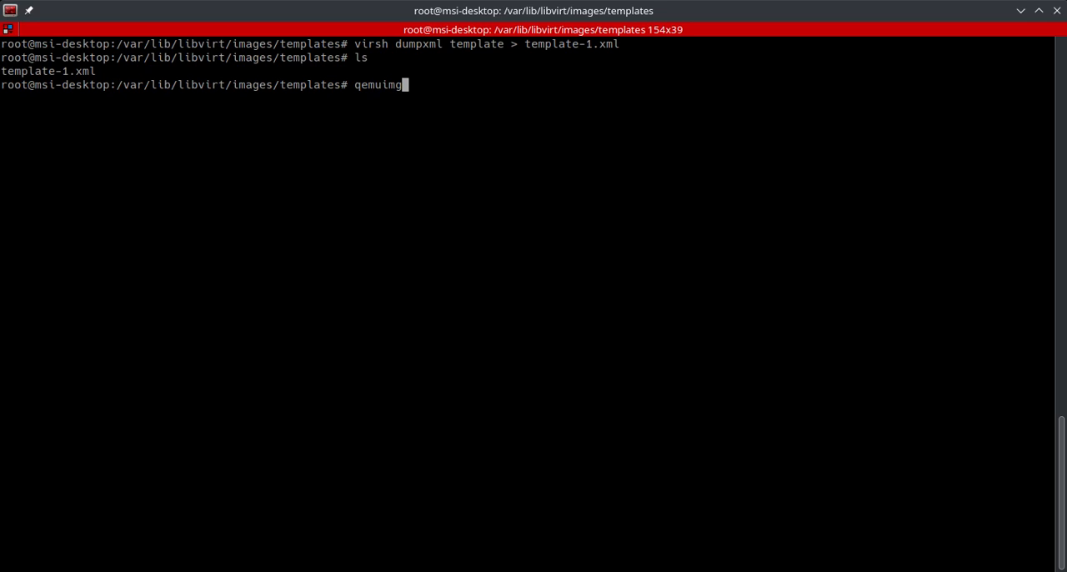
{"action": "key", "text": "BackSpace"}
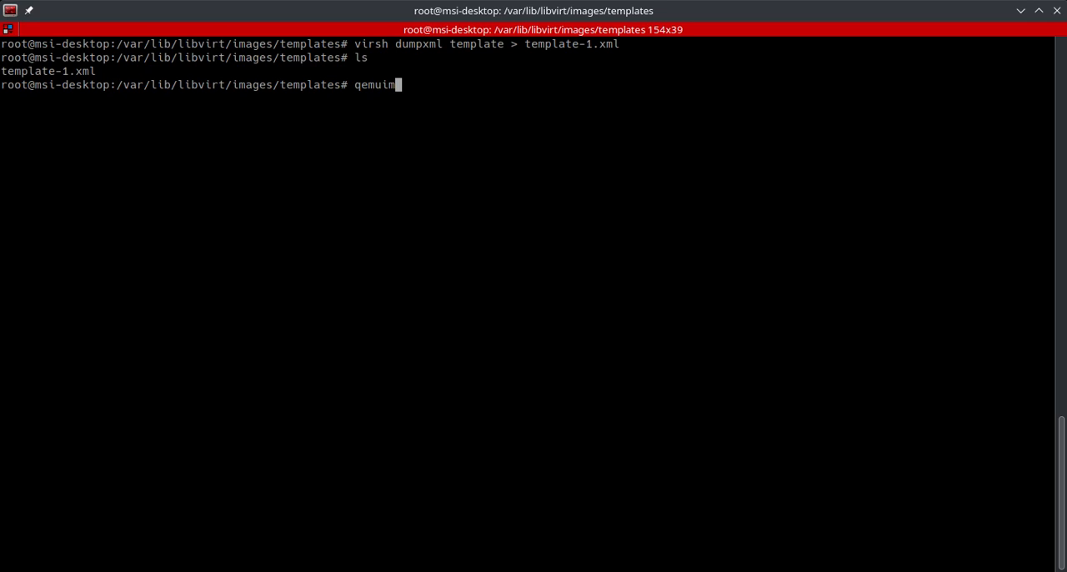
{"action": "type", "text": "-"}
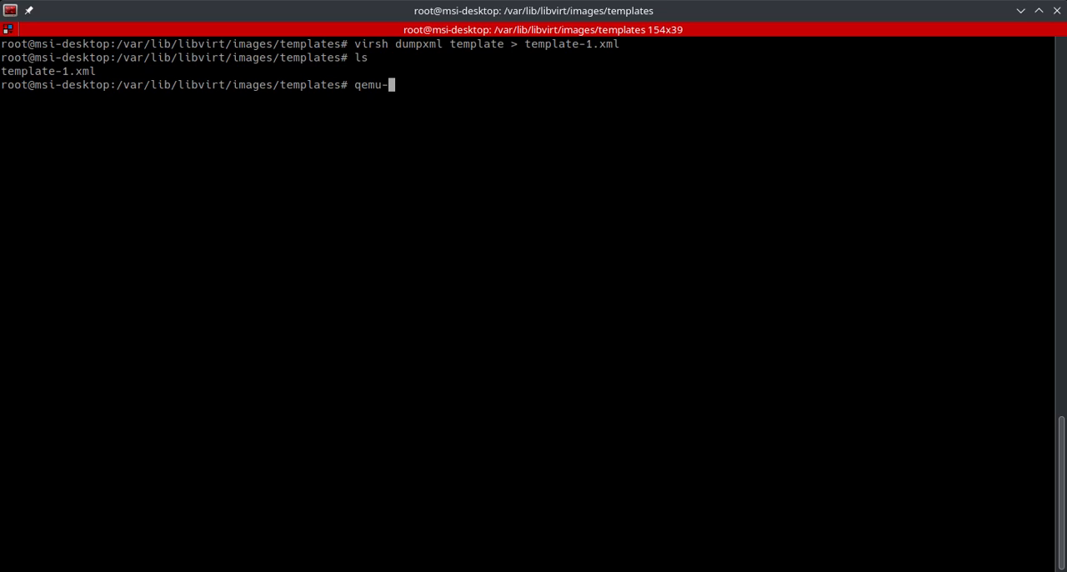
{"action": "type", "text": "img create"}
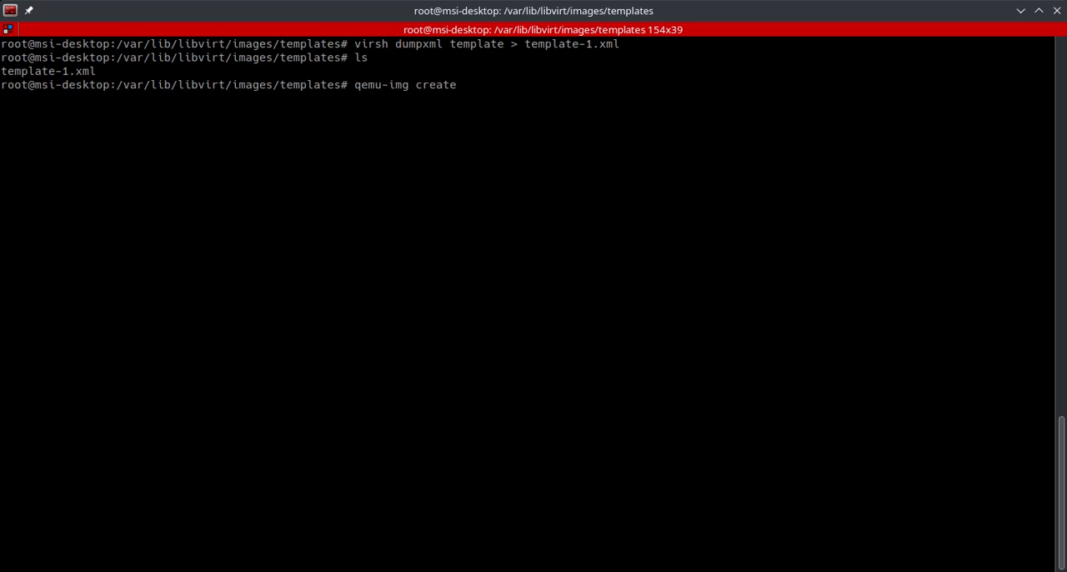
{"action": "type", "text": "-b"}
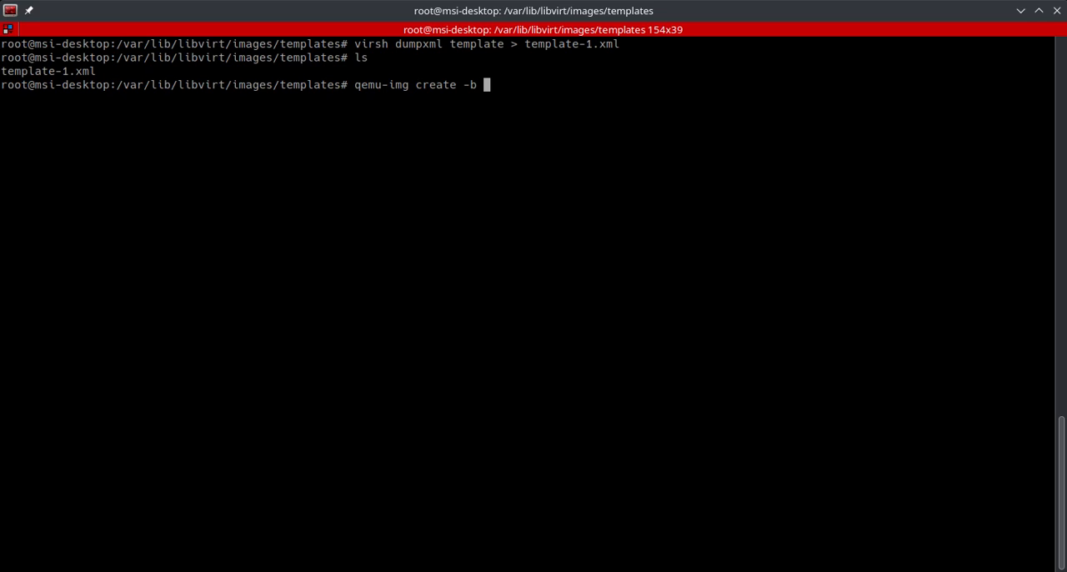
{"action": "type", "text": "/"}
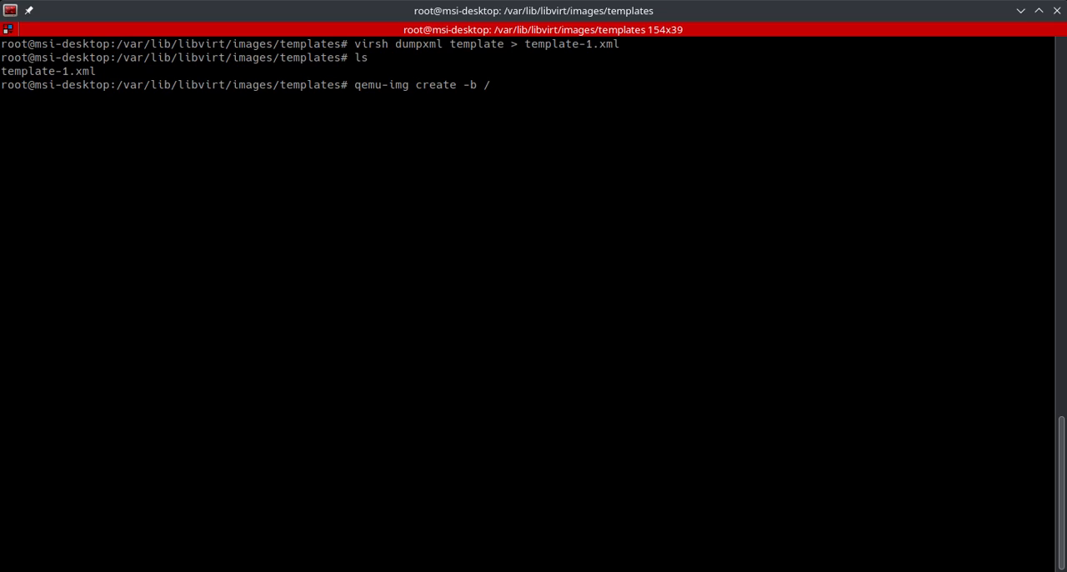
{"action": "type", "text": "var/lib/lib"}
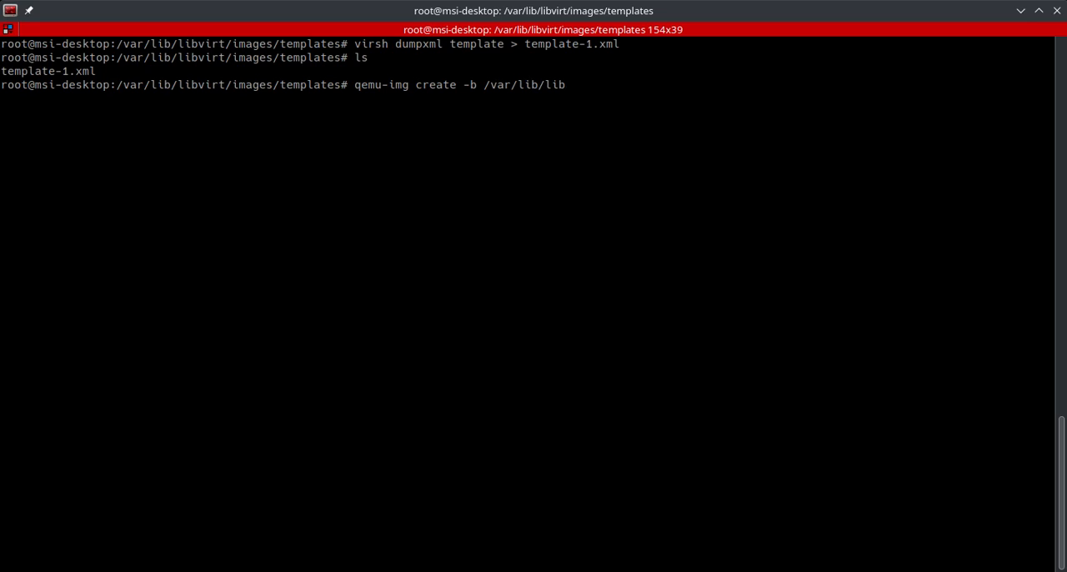
{"action": "type", "text": "virt/"}
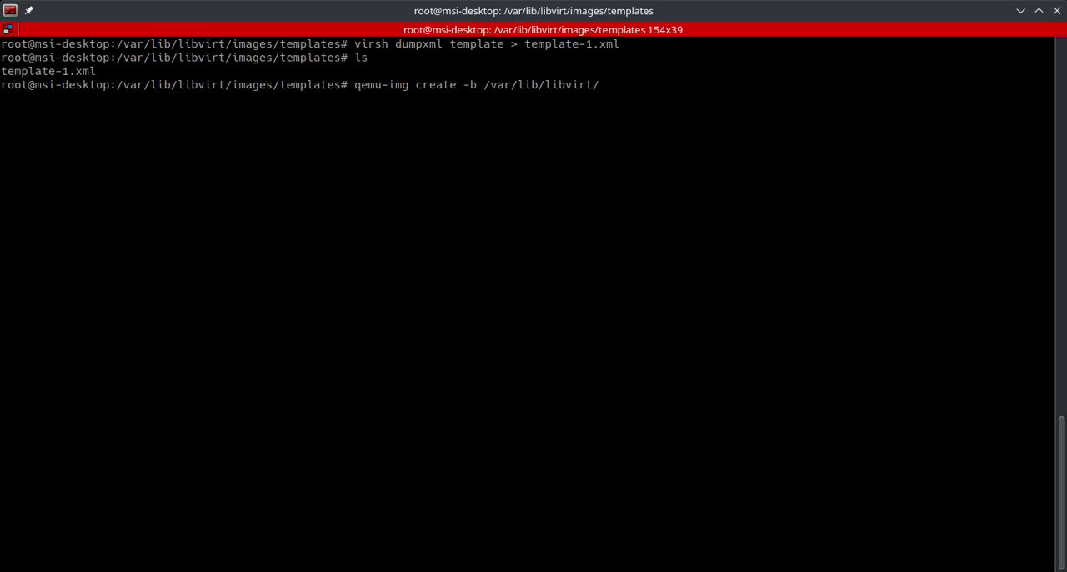
{"action": "type", "text": "images/t"}
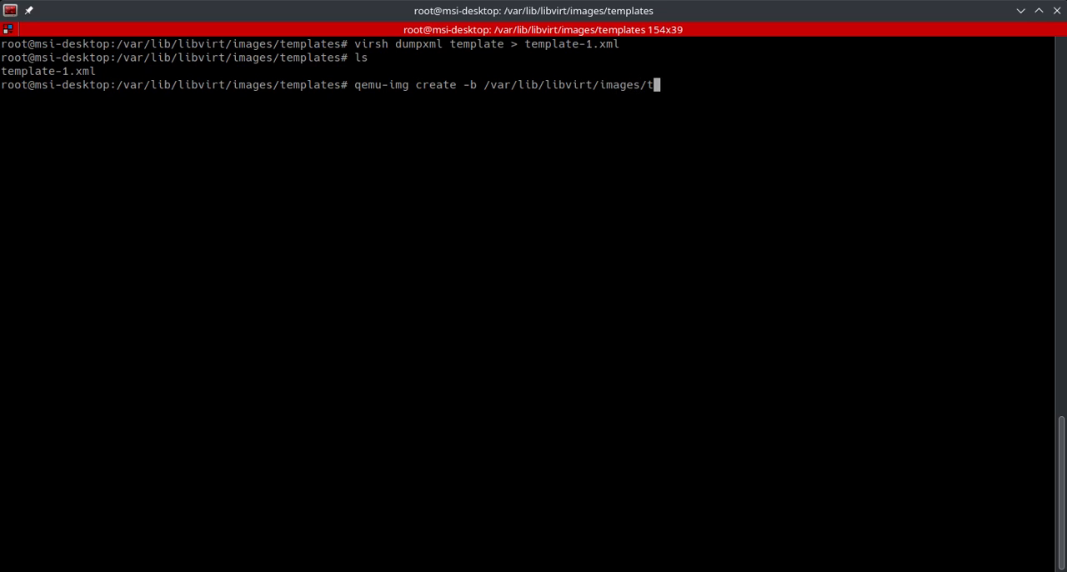
{"action": "type", "text": "emplate"}
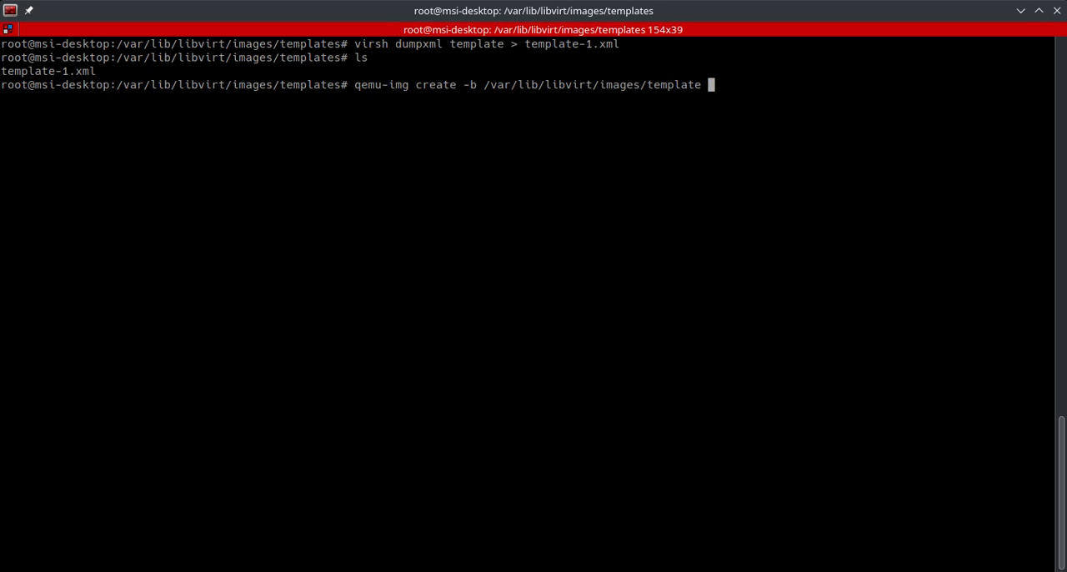
- Add -F qcow2 -f qcow2 and the output name template-1.qcow2 to the command
{"action": "type", "text": "-F"}
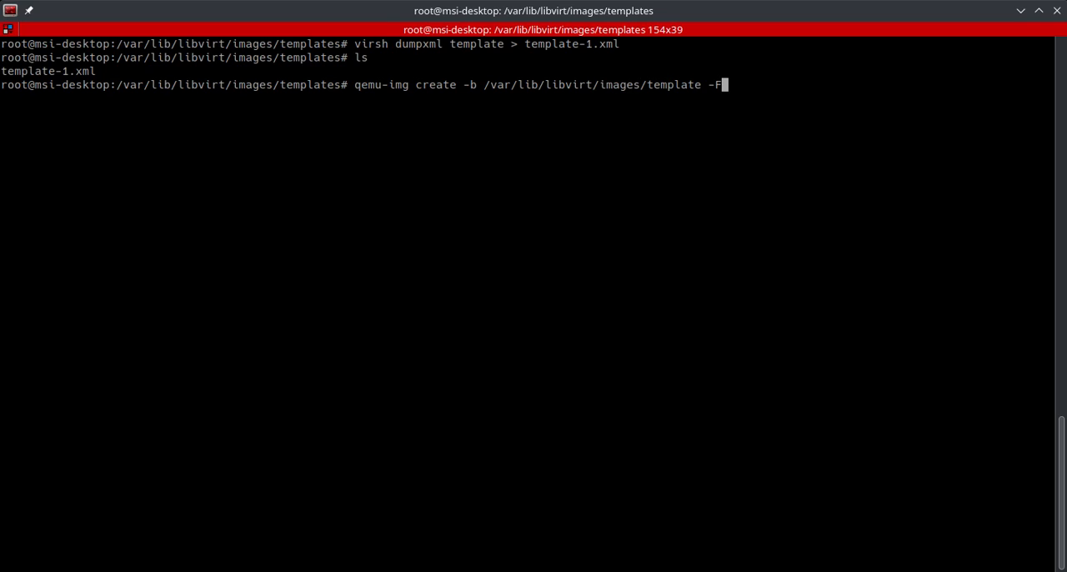
{"action": "type", "text": "qcow"}
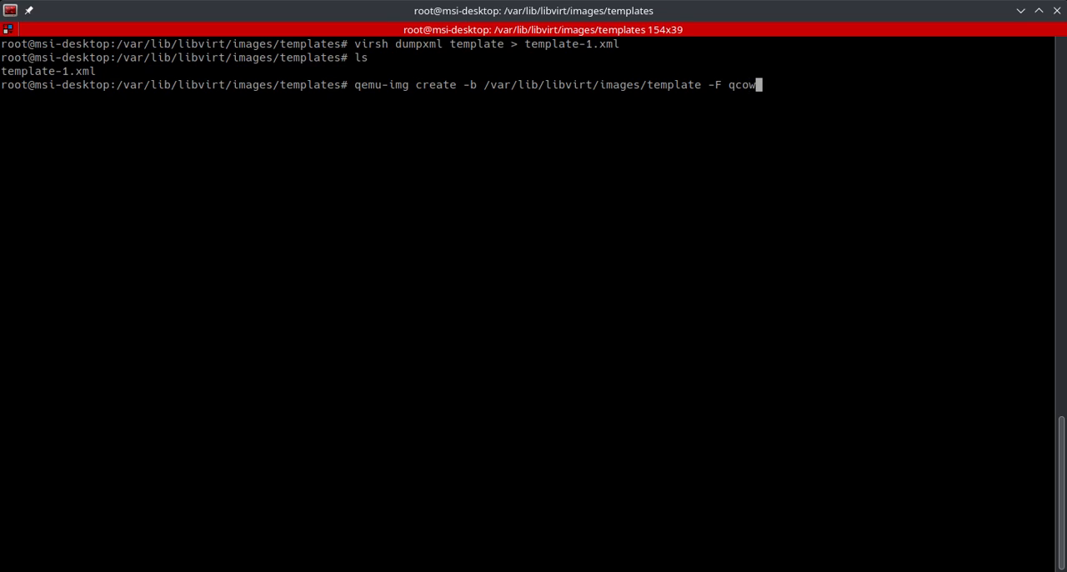
{"action": "type", "text": "2 -"}
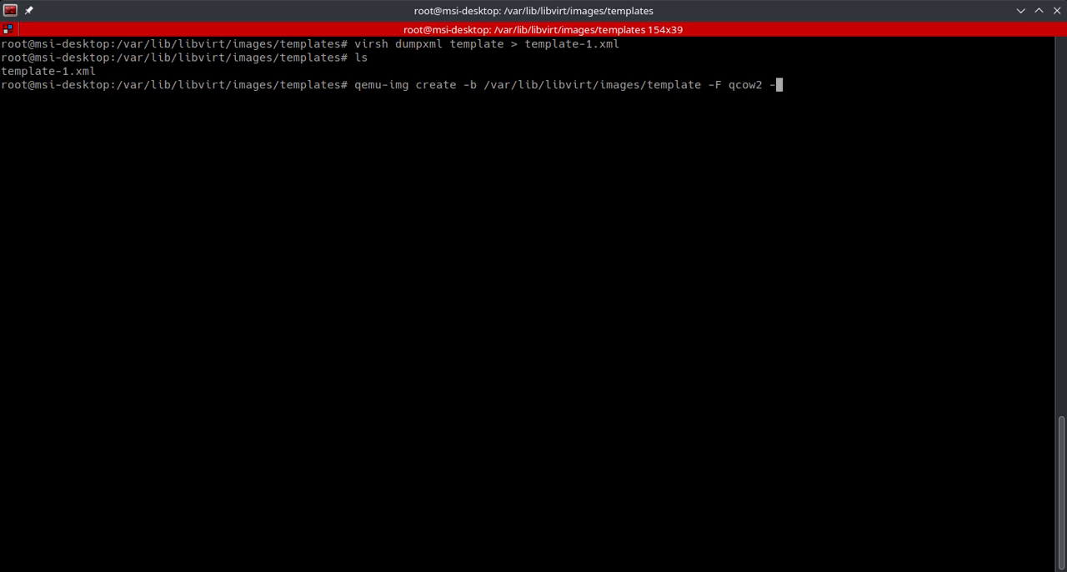
{"action": "type", "text": "f"}
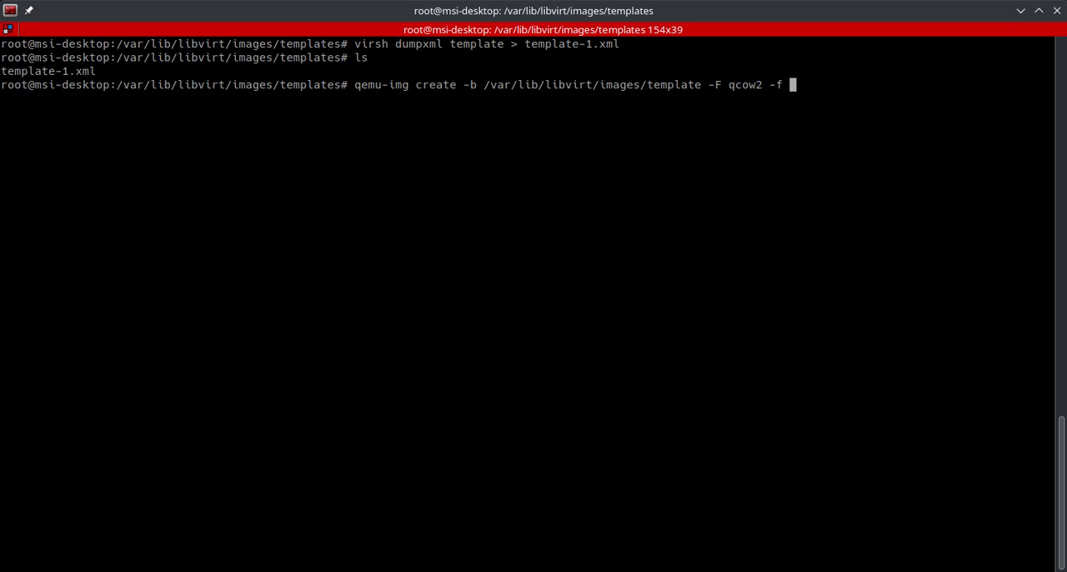
{"action": "type", "text": "qcow2"}
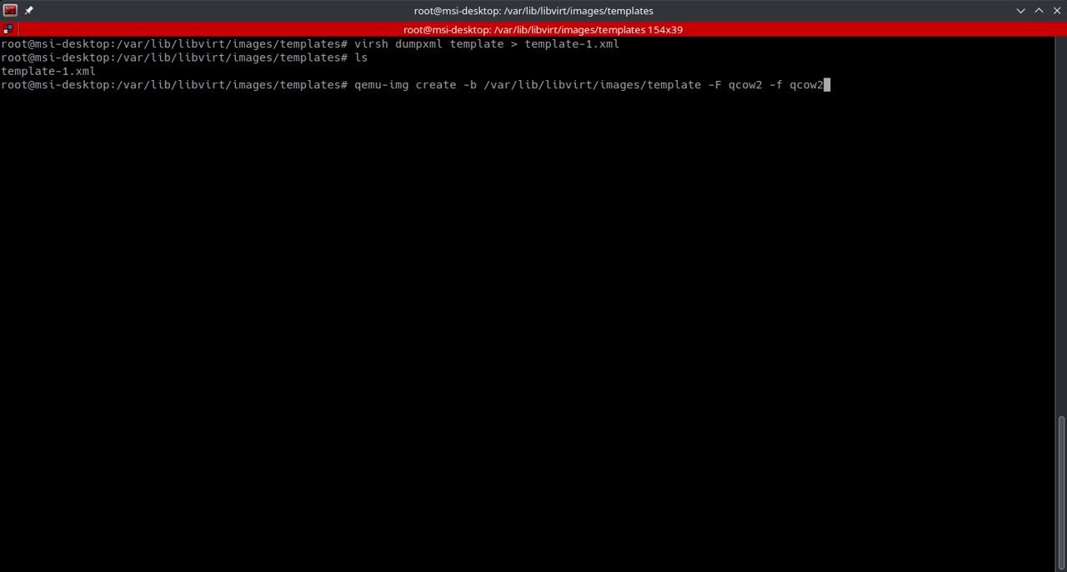
{"action": "type", "text": "template-1.q"}
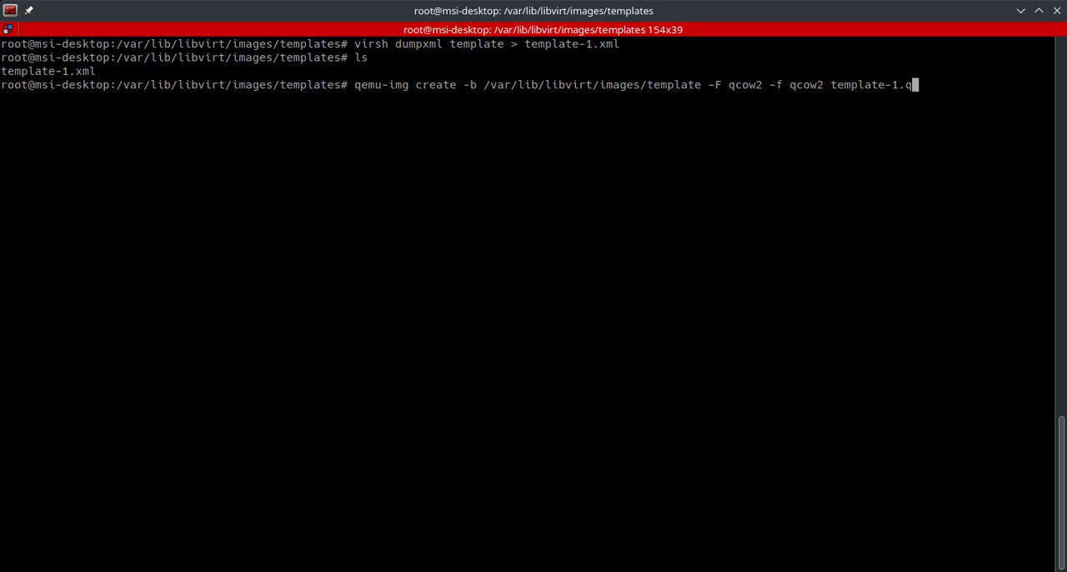
{"action": "type", "text": "cow2"}
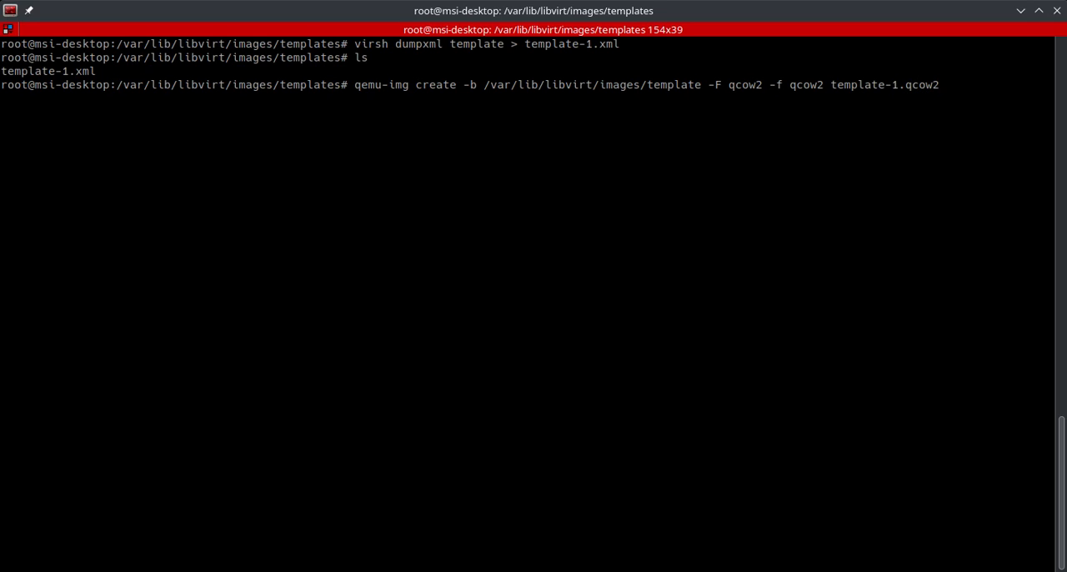
- Create template-1.qcow2 backed by template.qcow2 after a missing-file error, then list the folder
{"action": "key", "text": "Return"}
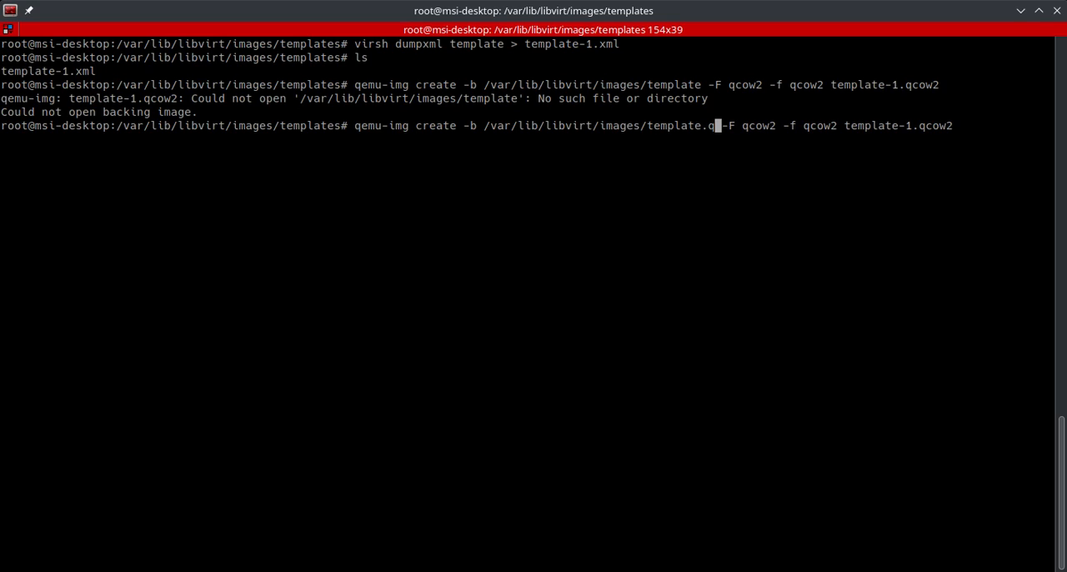
{"action": "key", "text": "Return"}
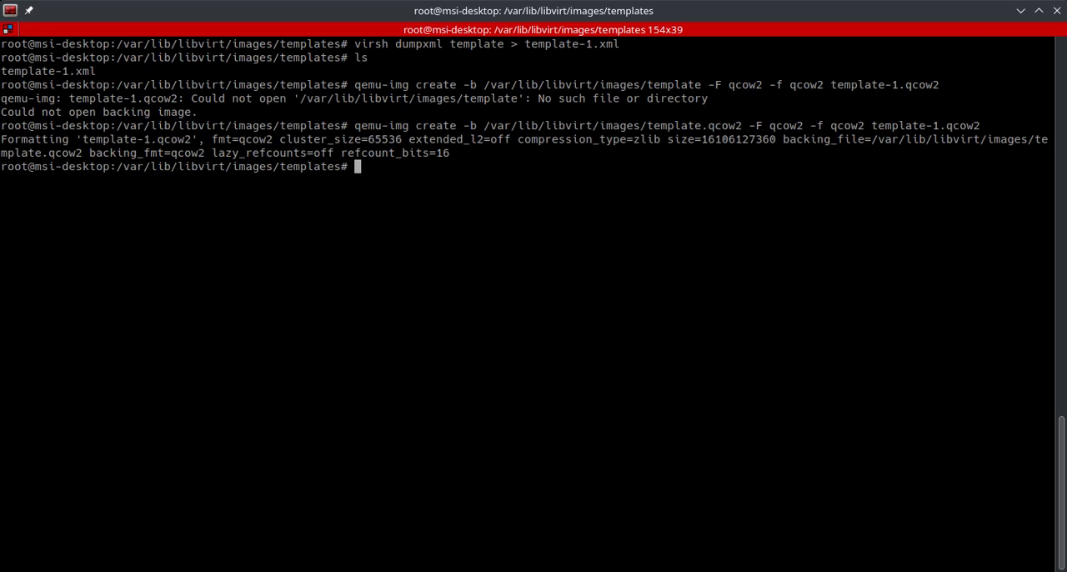
{"action": "type", "text": "l"}
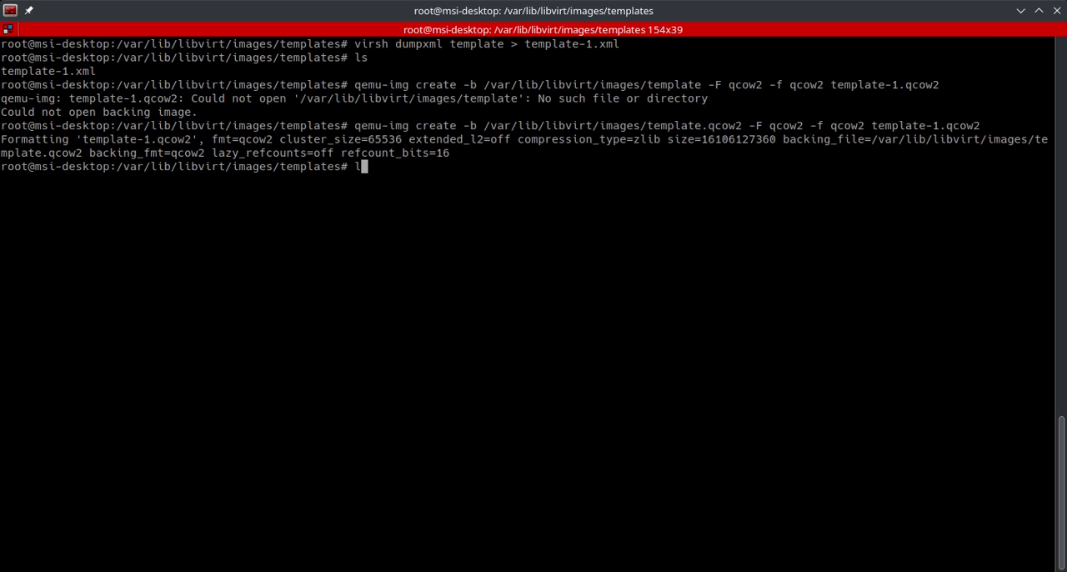
{"action": "key", "text": "Return"}
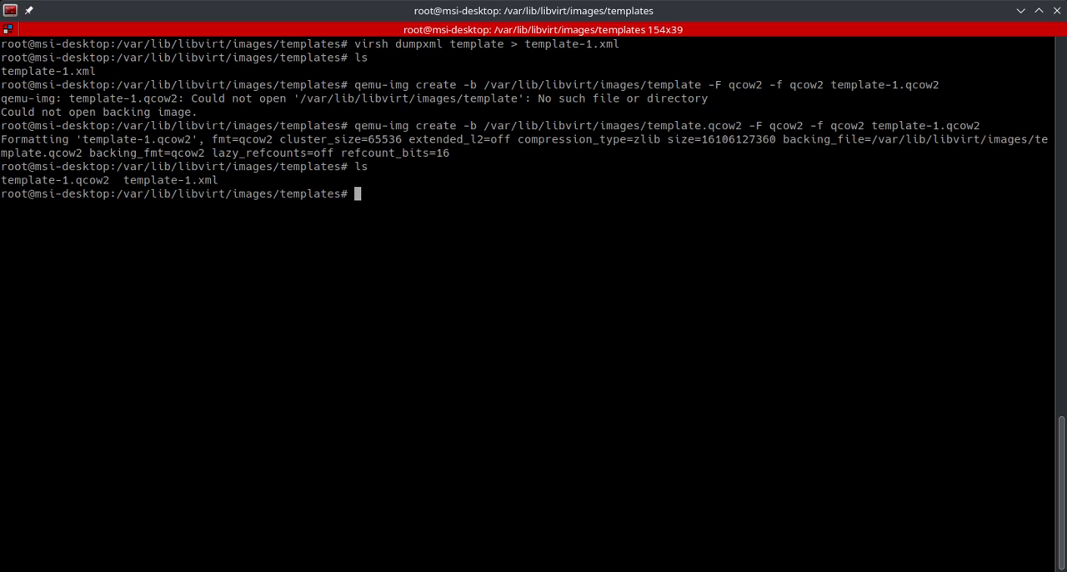
{"action": "mouse_move", "coordinate": [3, 198]}
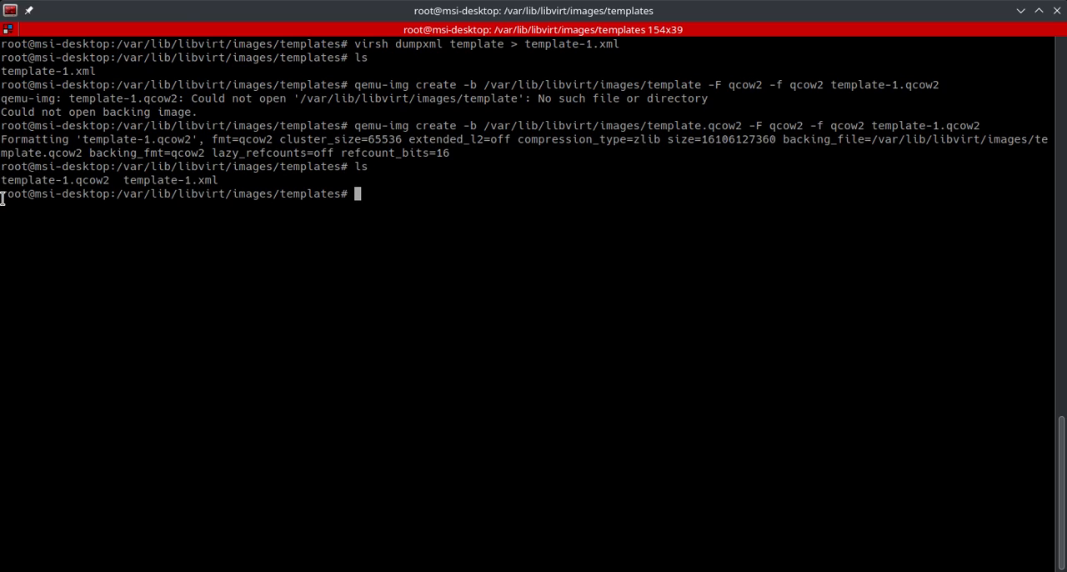
{"action": "mouse_move", "coordinate": [1013, 462]}
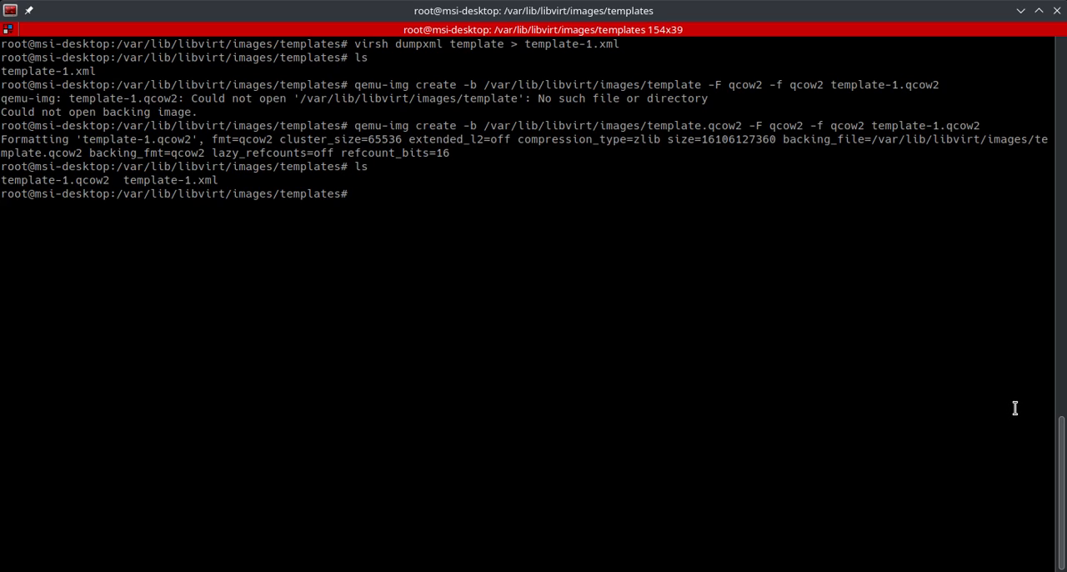
{"action": "mouse_move", "coordinate": [477, 206]}
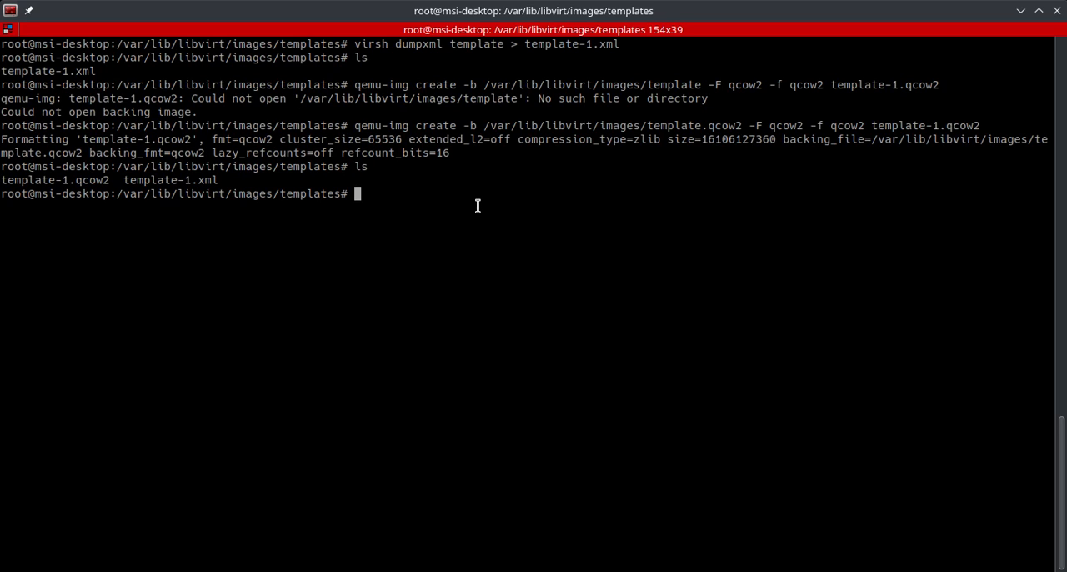
{"action": "mouse_move", "coordinate": [469, 206]}
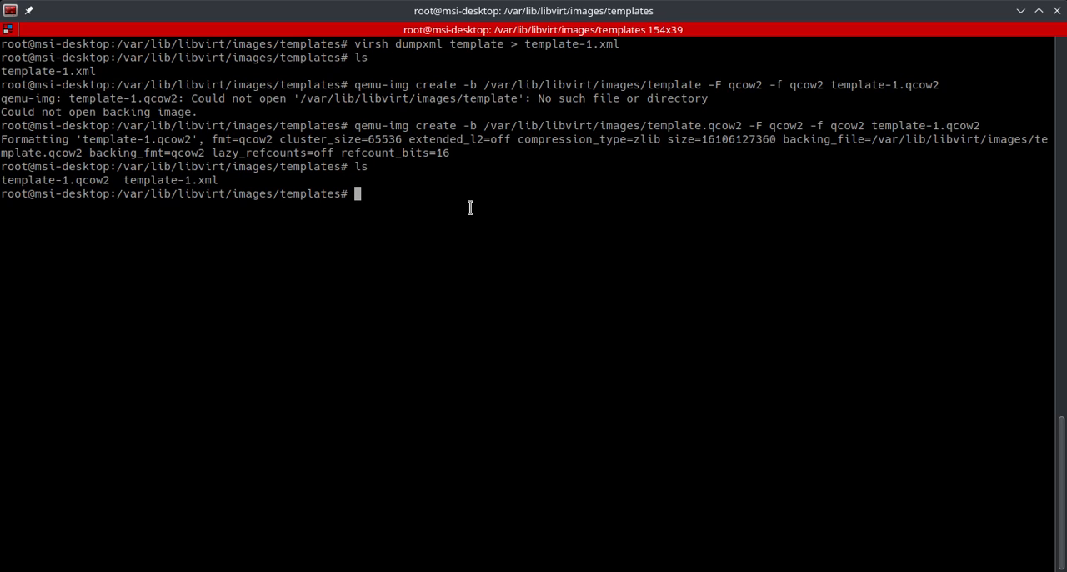
{"action": "mouse_move", "coordinate": [408, 189]}
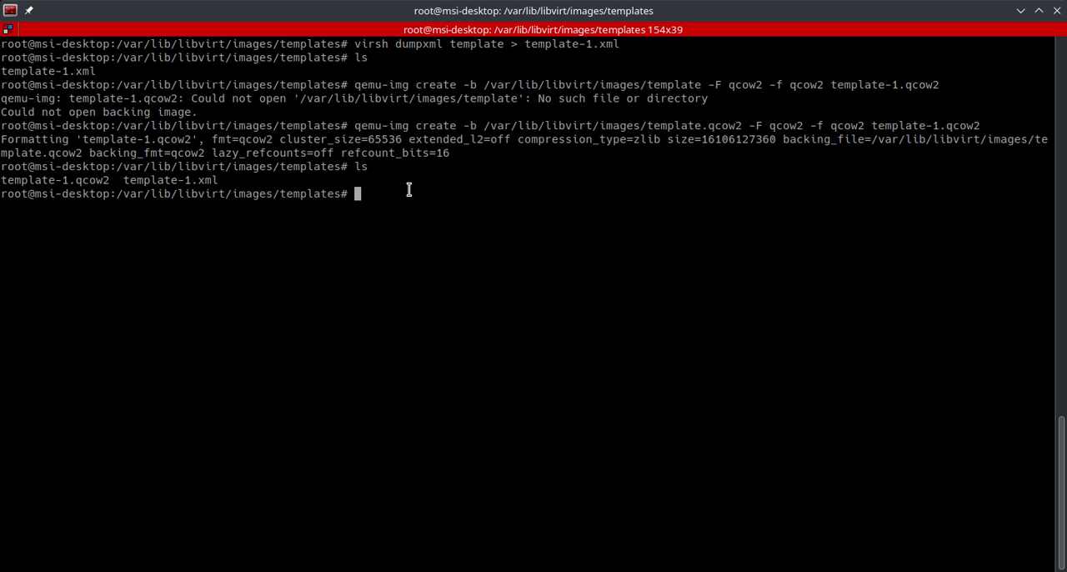
- Start a virt-clone command from template-1.xml with disk file template-1.qcow2
{"action": "type", "text": "virt-clo"}
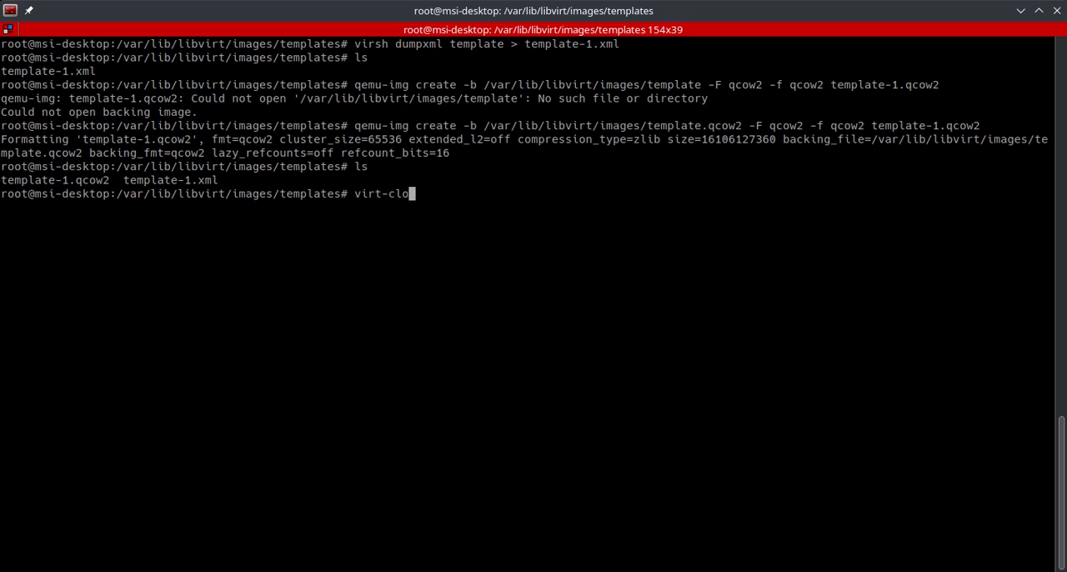
{"action": "type", "text": "ne --or"}
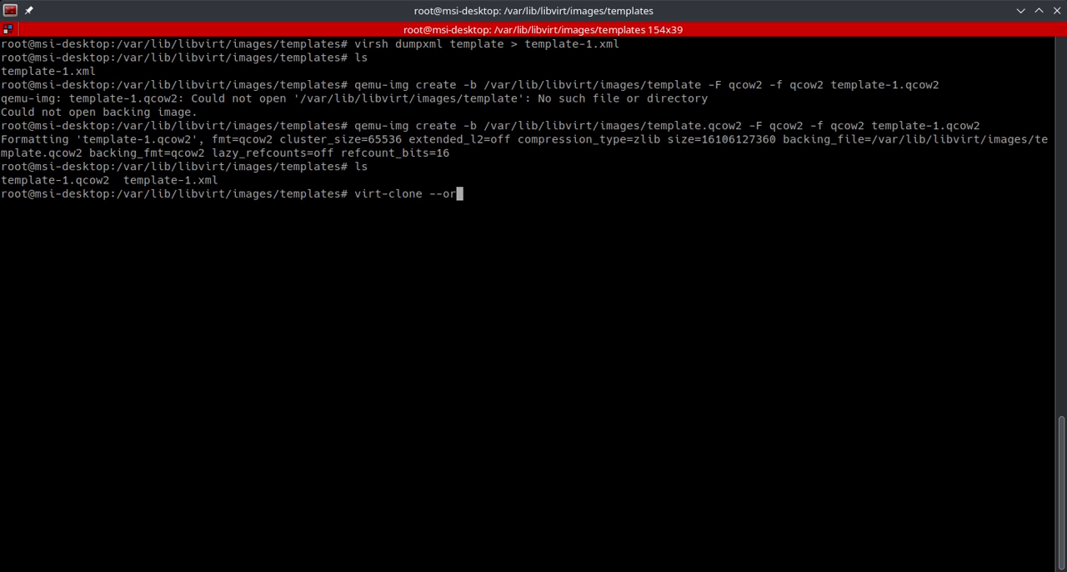
{"action": "type", "text": "iginal-x"}
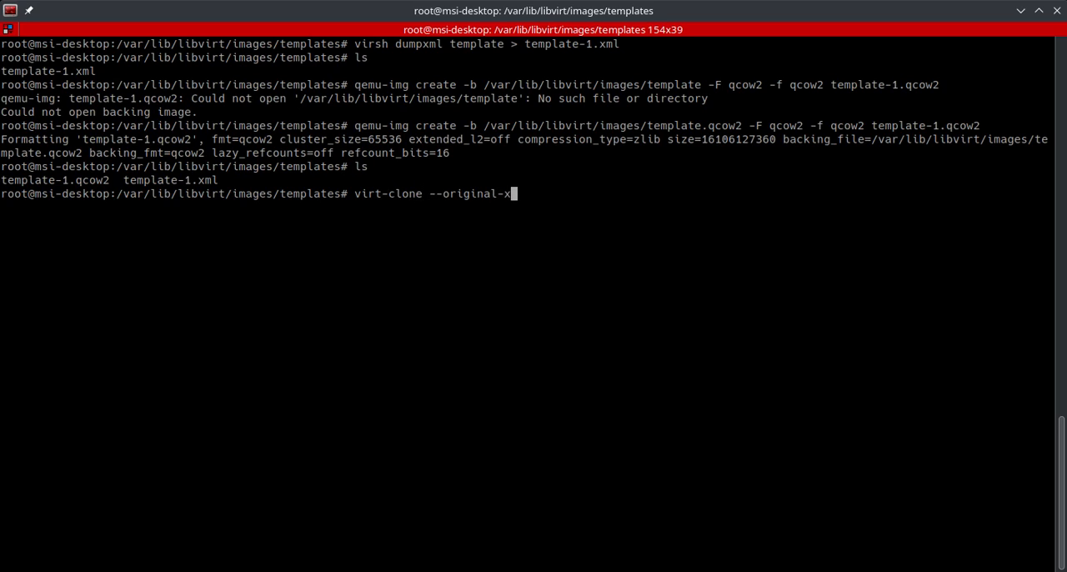
{"action": "type", "text": "ml="}
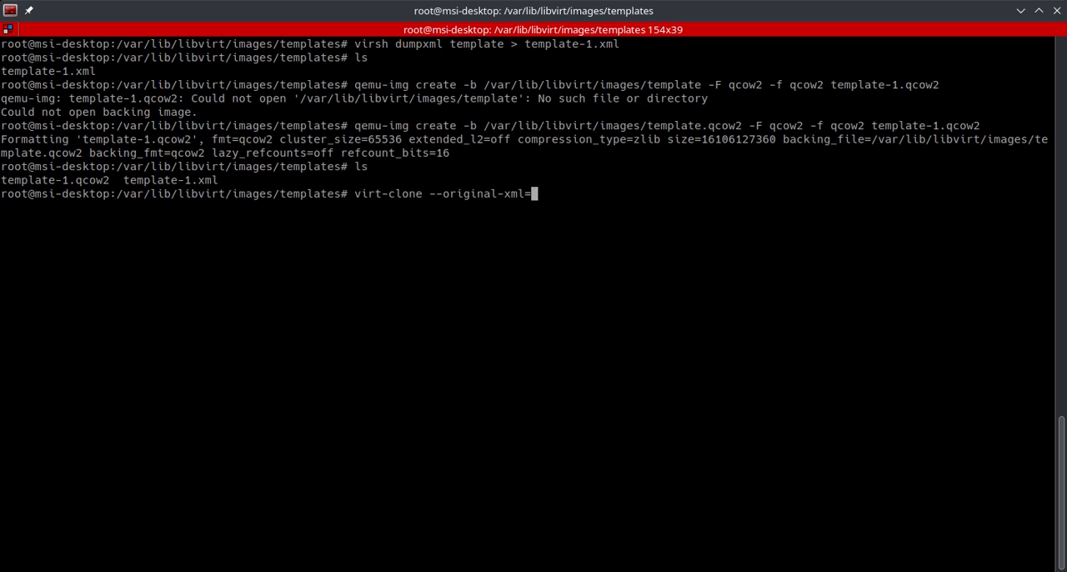
{"action": "type", "text": "template-1."}
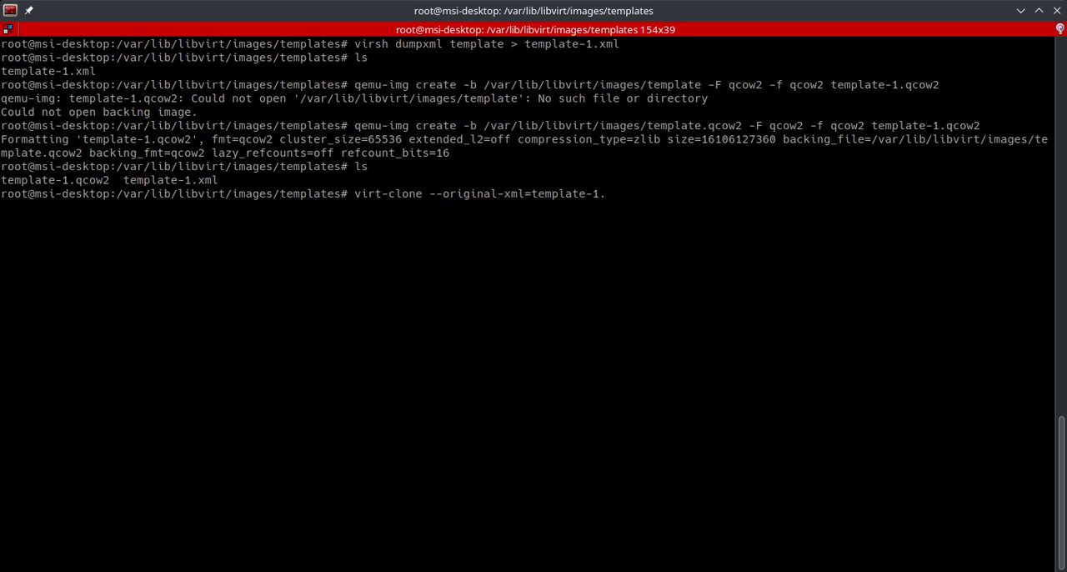
{"action": "type", "text": "xml"}
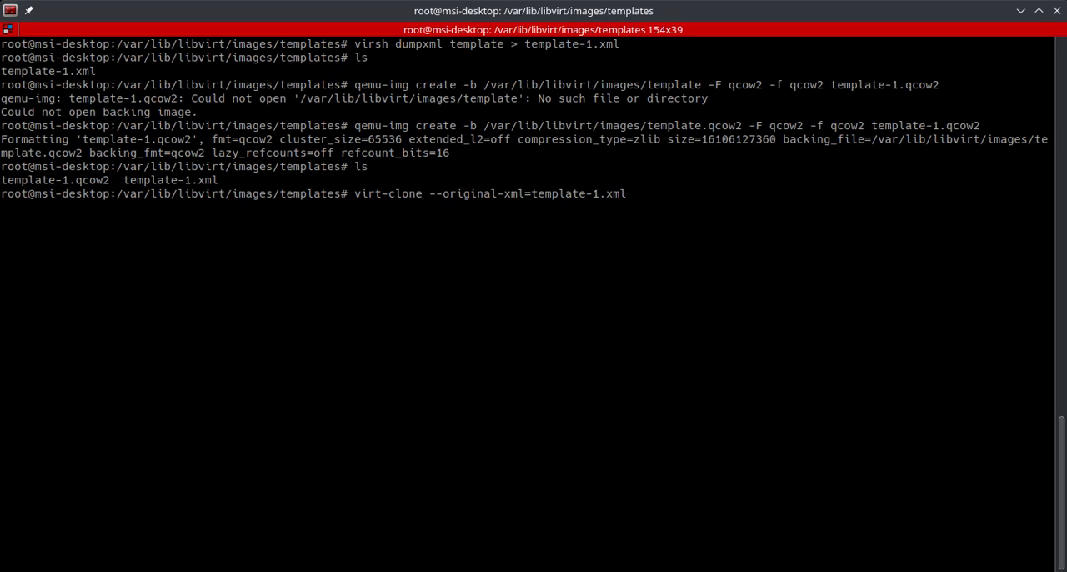
{"action": "type", "text": "-f"}
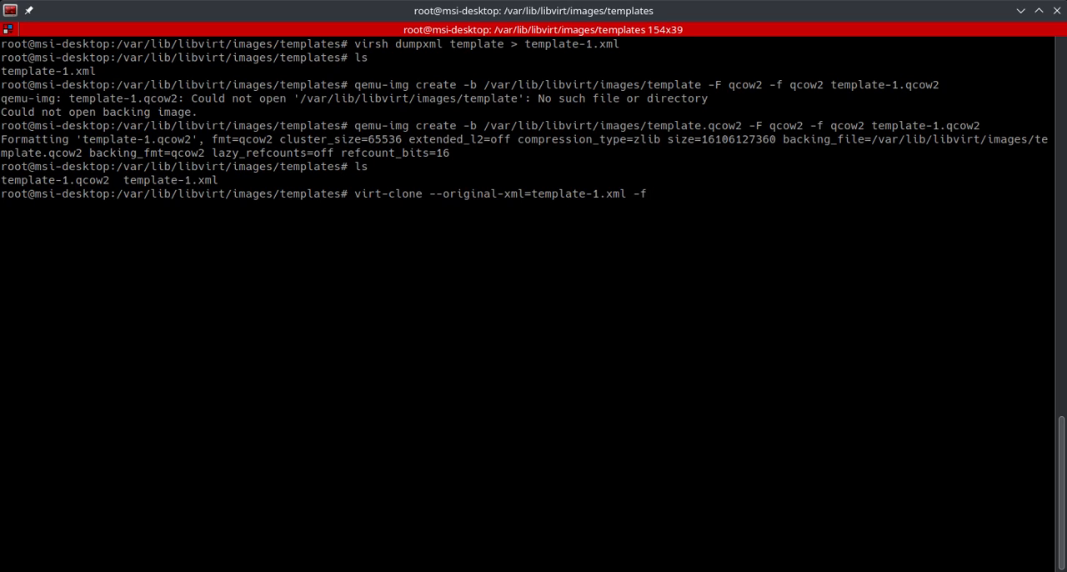
{"action": "type", "text": "template-1"}
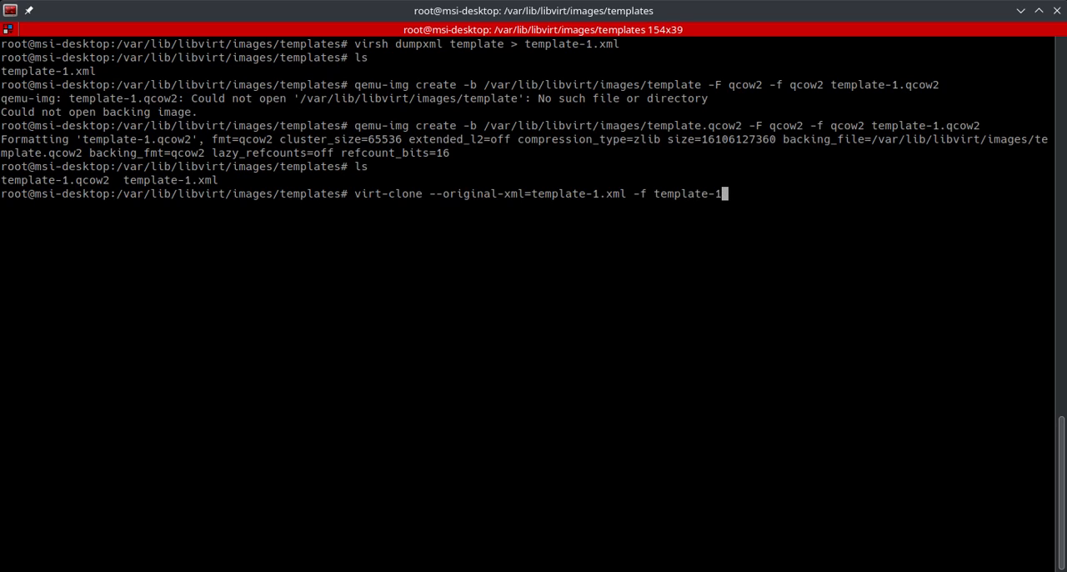
{"action": "type", "text": ".qcow2"}
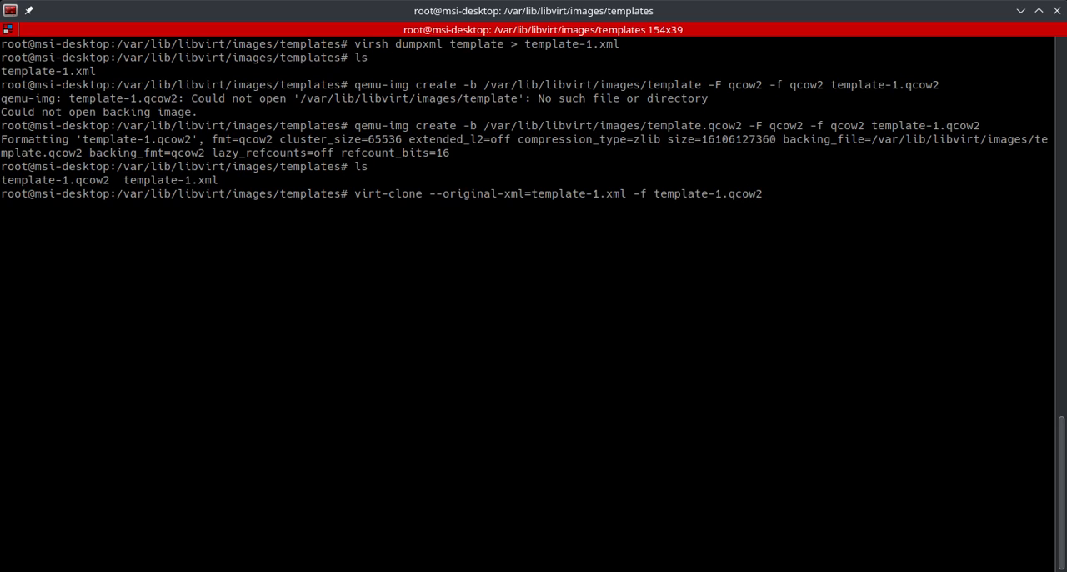
- Name the clone template-1 with --preserve-data and run it
{"action": "type", "text": "-n temp"}
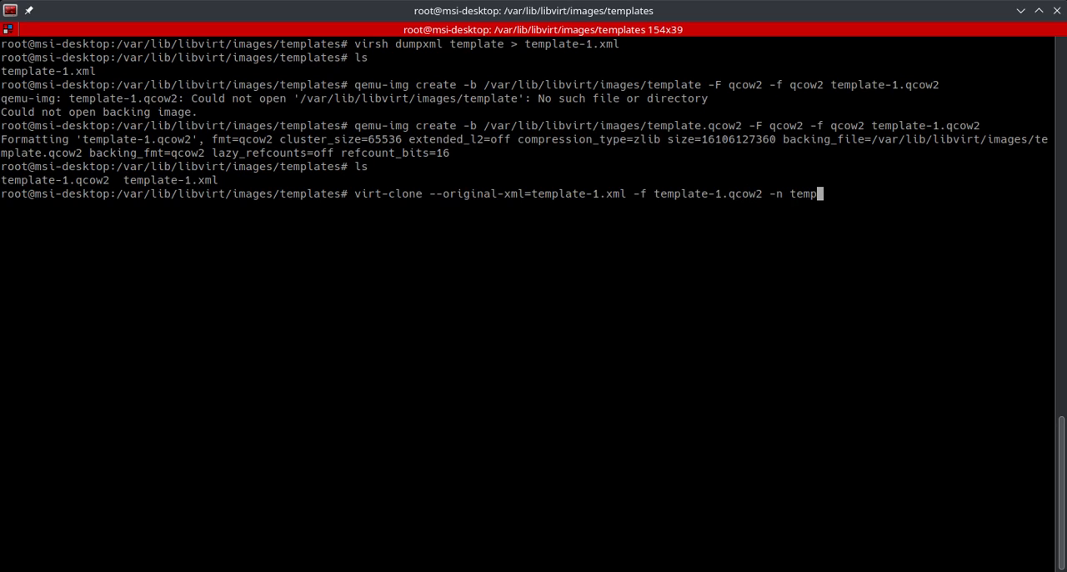
{"action": "type", "text": "late-"}
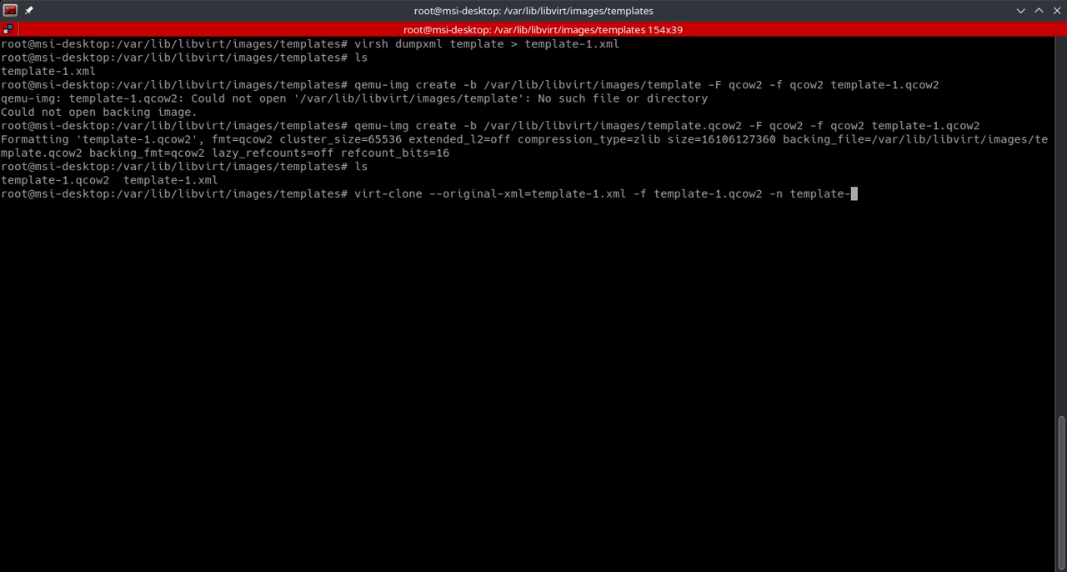
{"action": "type", "text": "1 --"}
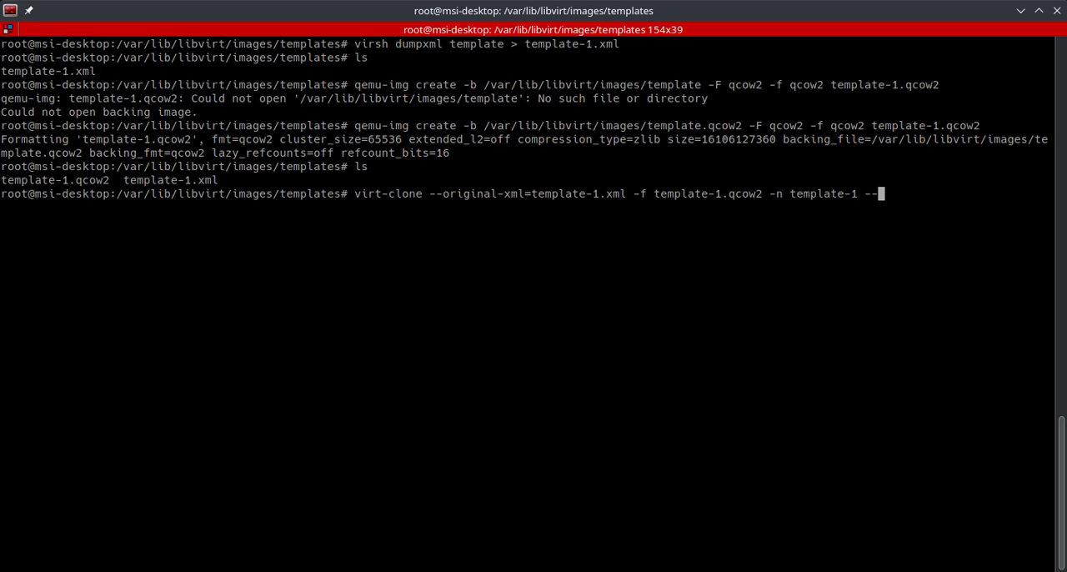
{"action": "type", "text": "presev"}
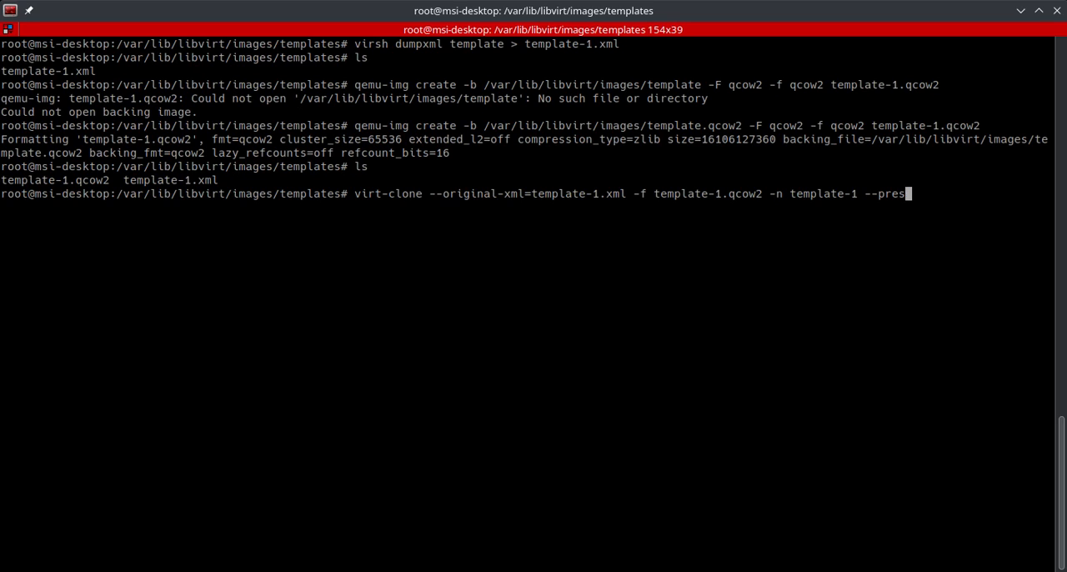
{"action": "type", "text": "erv"}
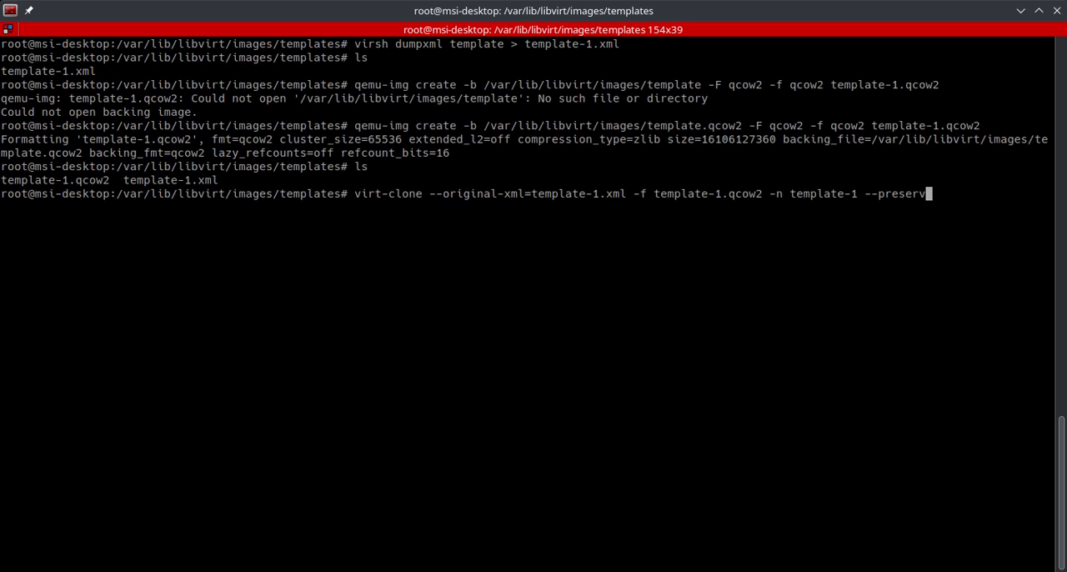
{"action": "type", "text": "e-data"}
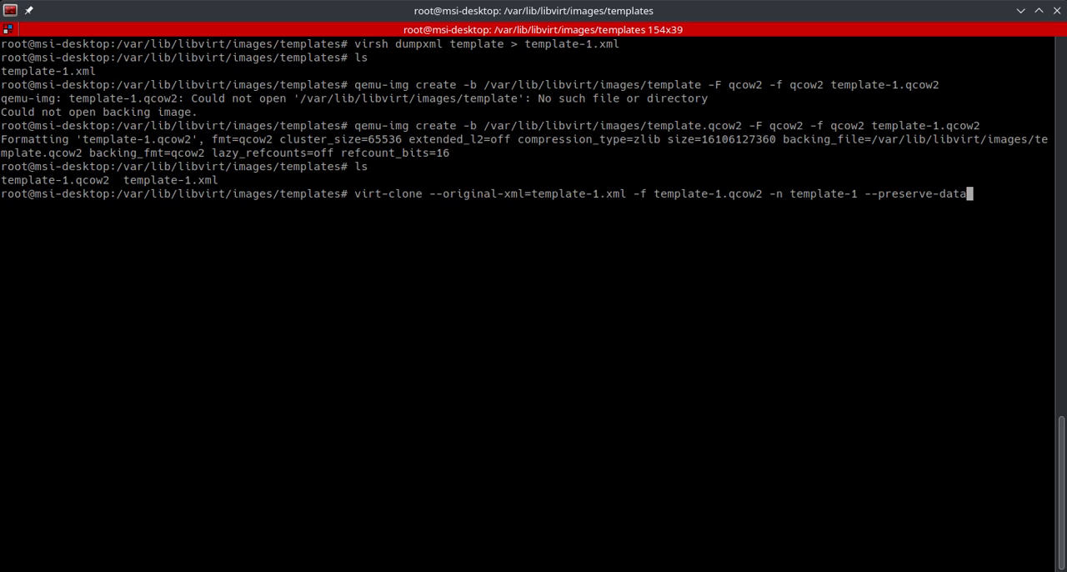
{"action": "key", "text": "Return"}
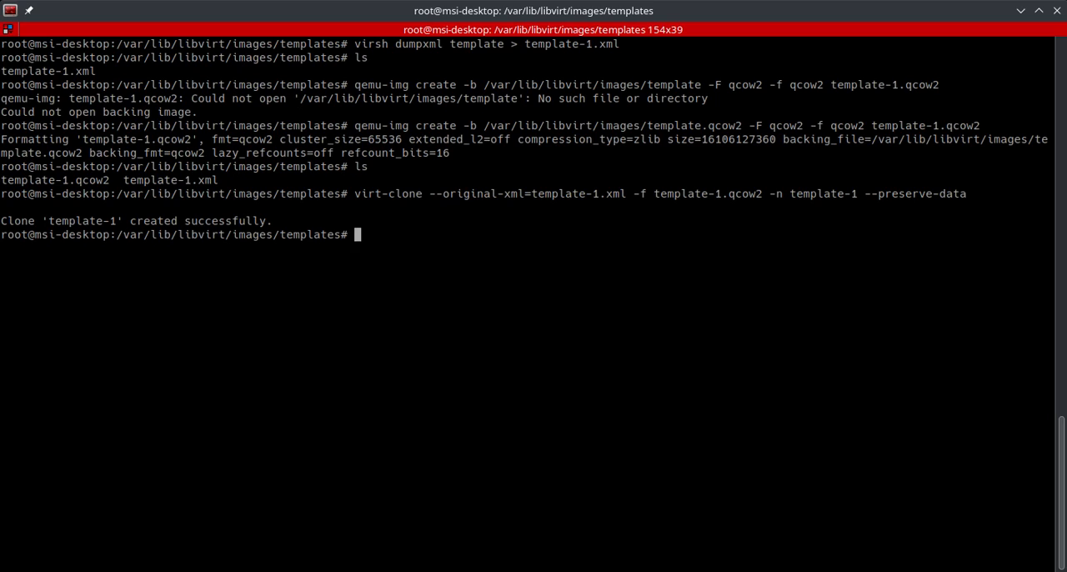
- List all virtual machines with virsh list --all, showing them shut off
{"action": "type", "text": "virsh"}
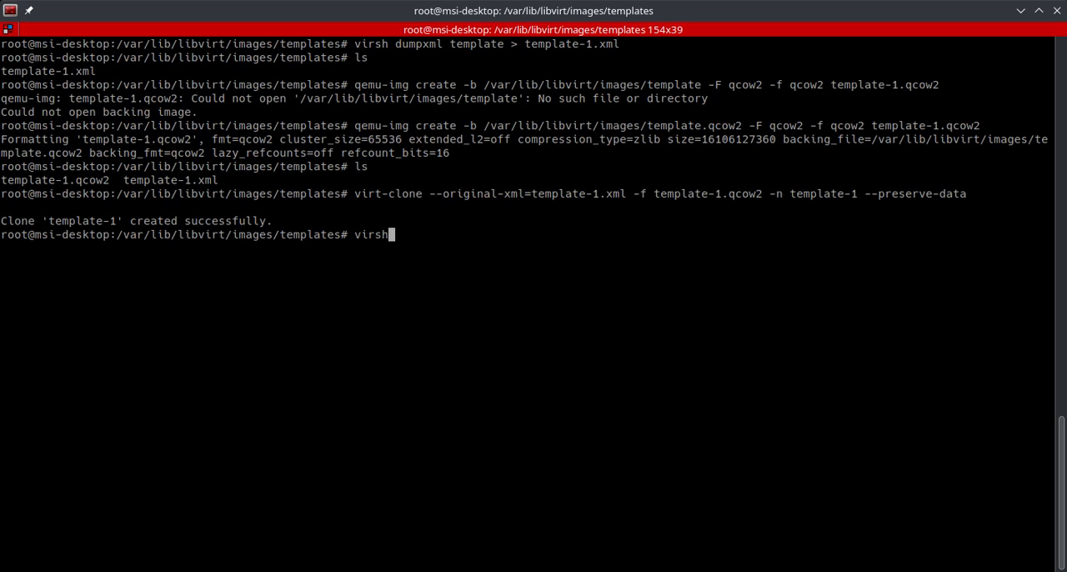
{"action": "type", "text": "list-"}
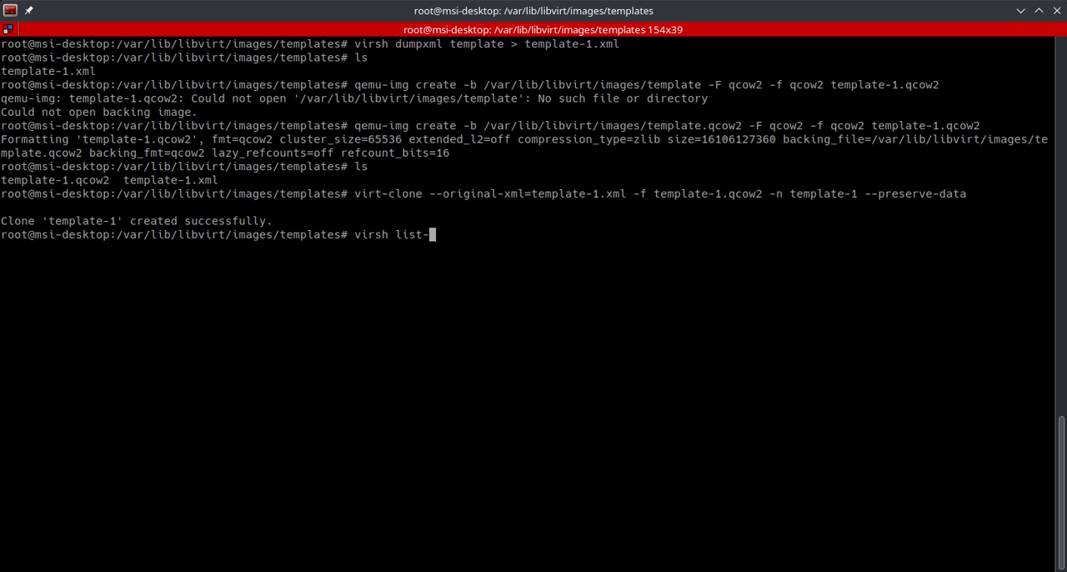
{"action": "key", "text": "Return"}
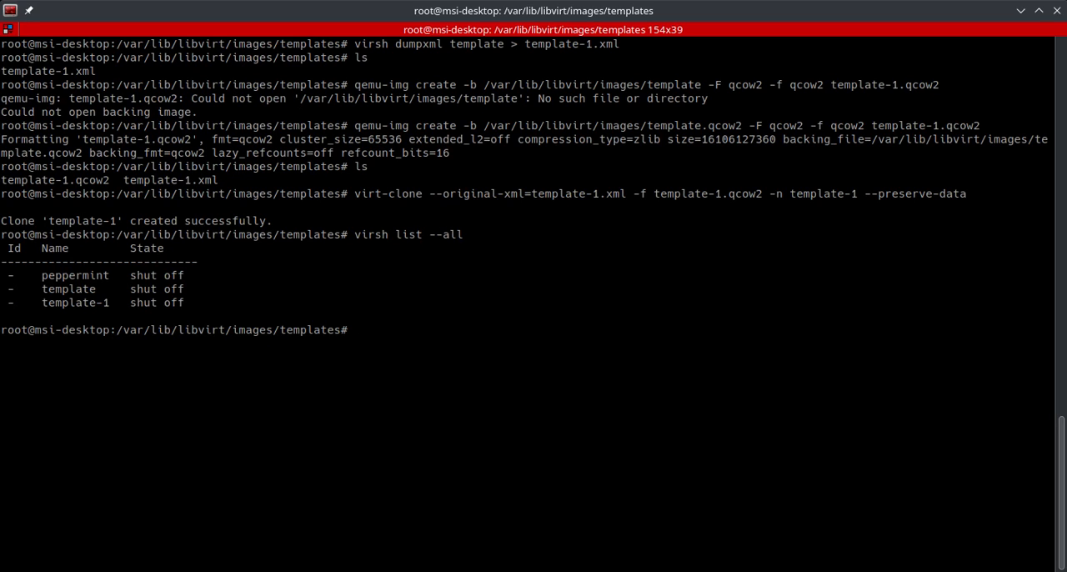
- Start the template-1 domain with virsh start
{"action": "type", "text": "vi"}
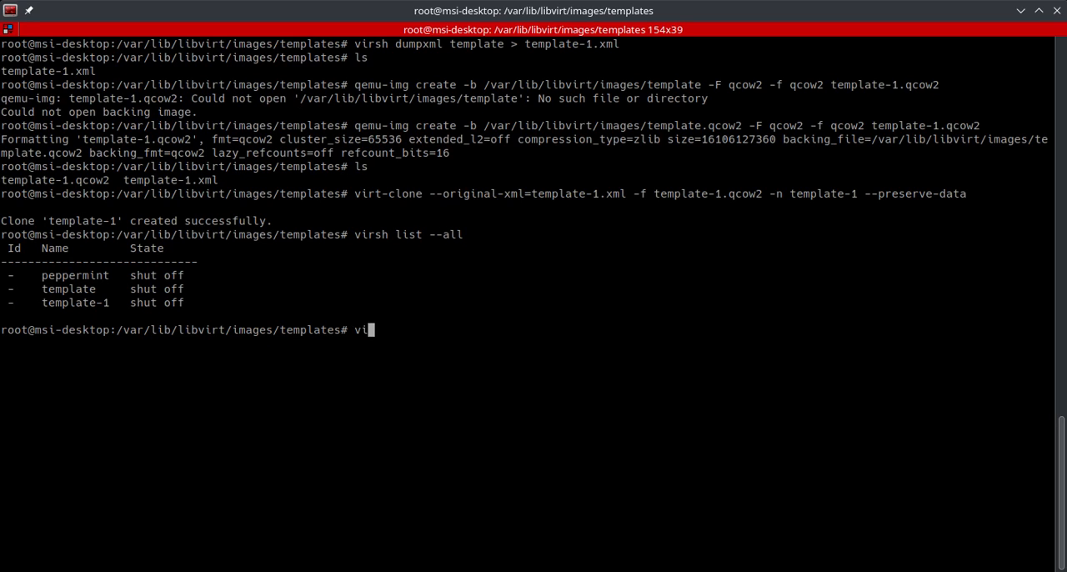
{"action": "type", "text": "rsh"}
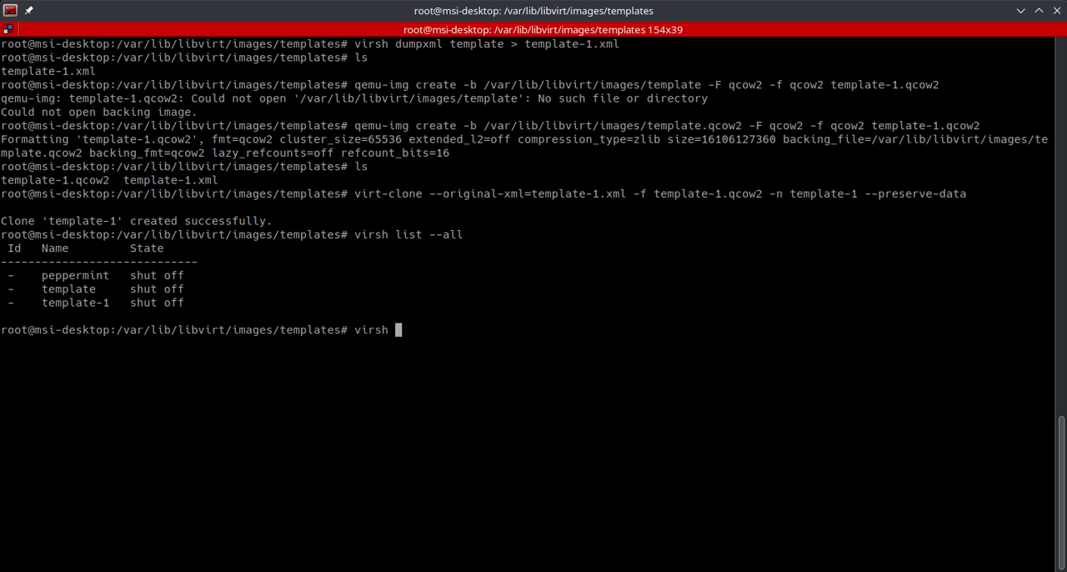
{"action": "type", "text": "sta"}
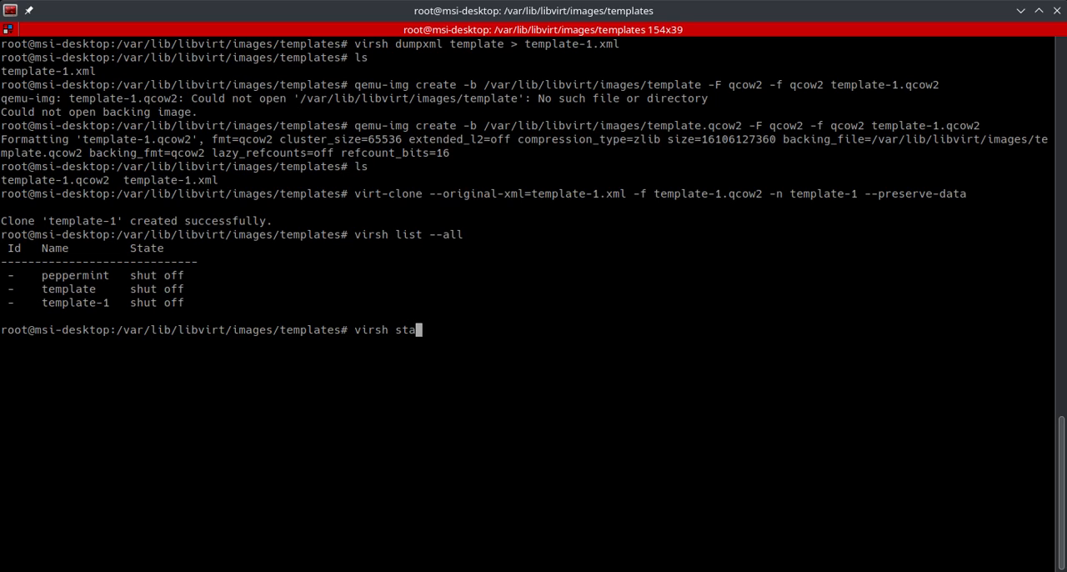
{"action": "type", "text": "rt template"}
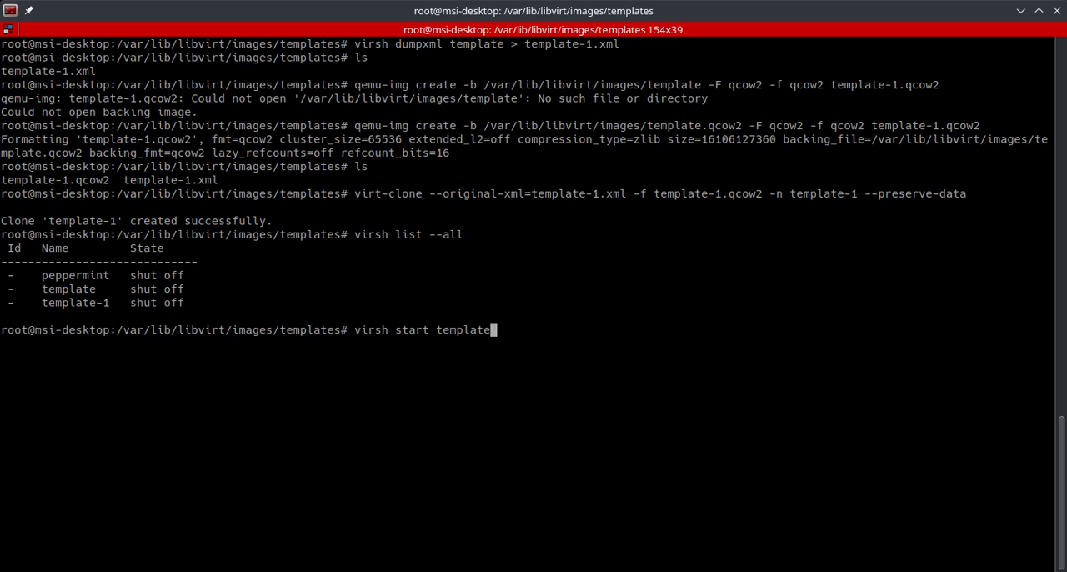
{"action": "key", "text": "Return"}
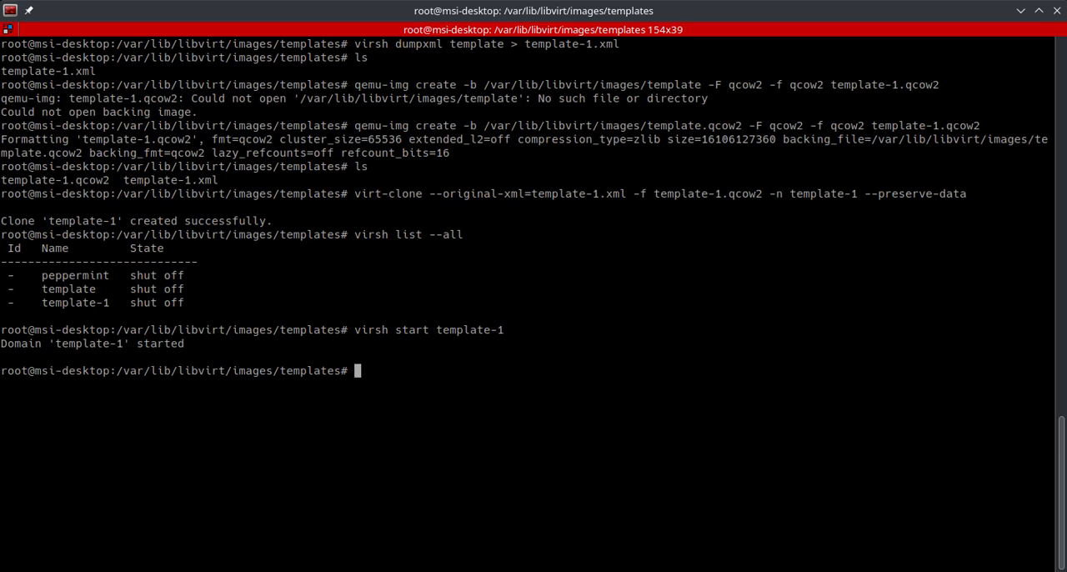
{"action": "mouse_move", "coordinate": [836, 403]}
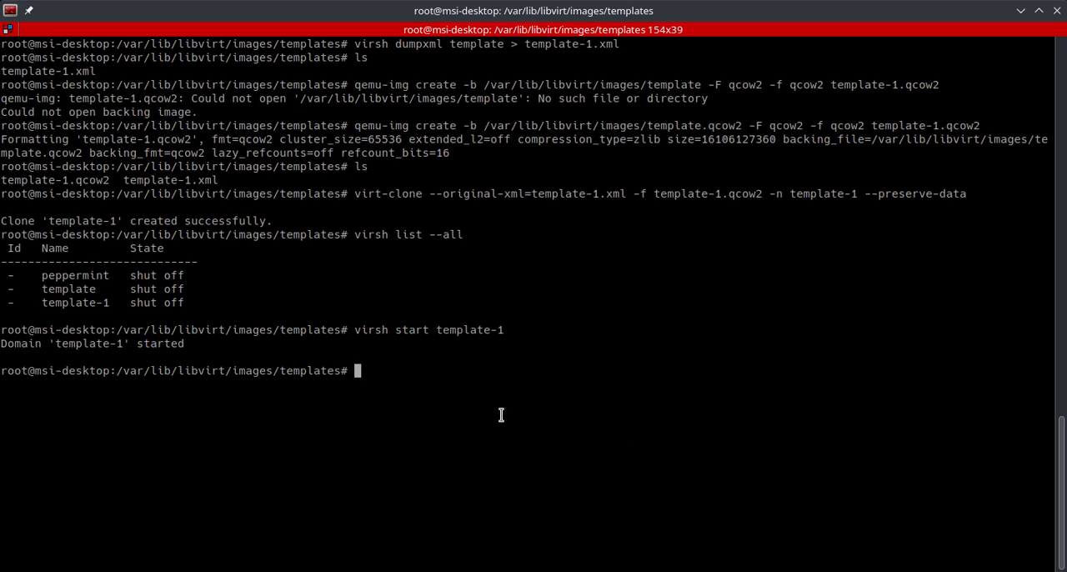
- Clone template as template-2 with --auto-clone, producing an auto-allocated template-2.qcow2
{"action": "type", "text": "virt-"}
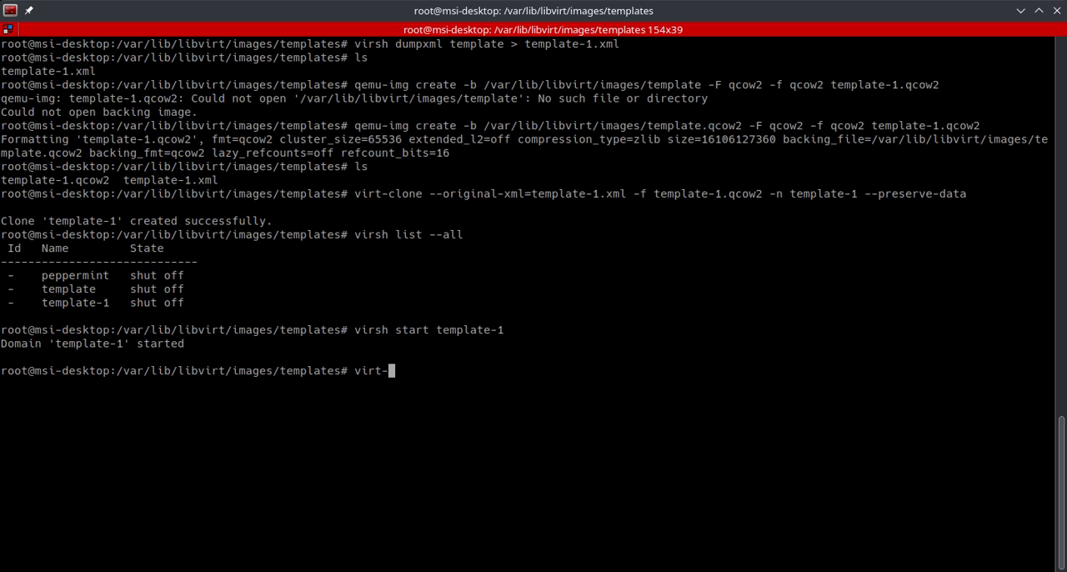
{"action": "type", "text": "clone --"}
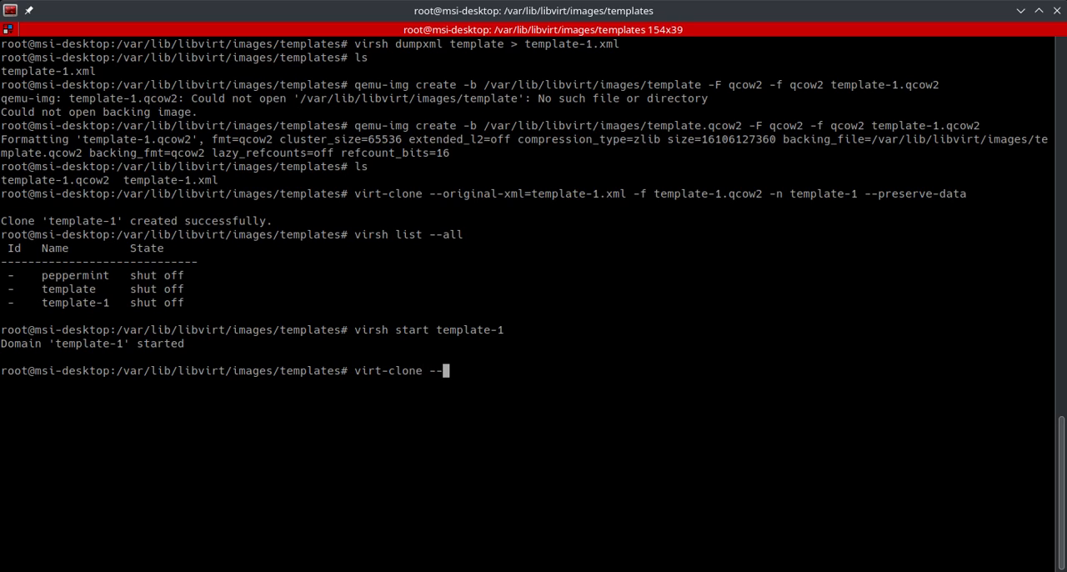
{"action": "type", "text": "original"}
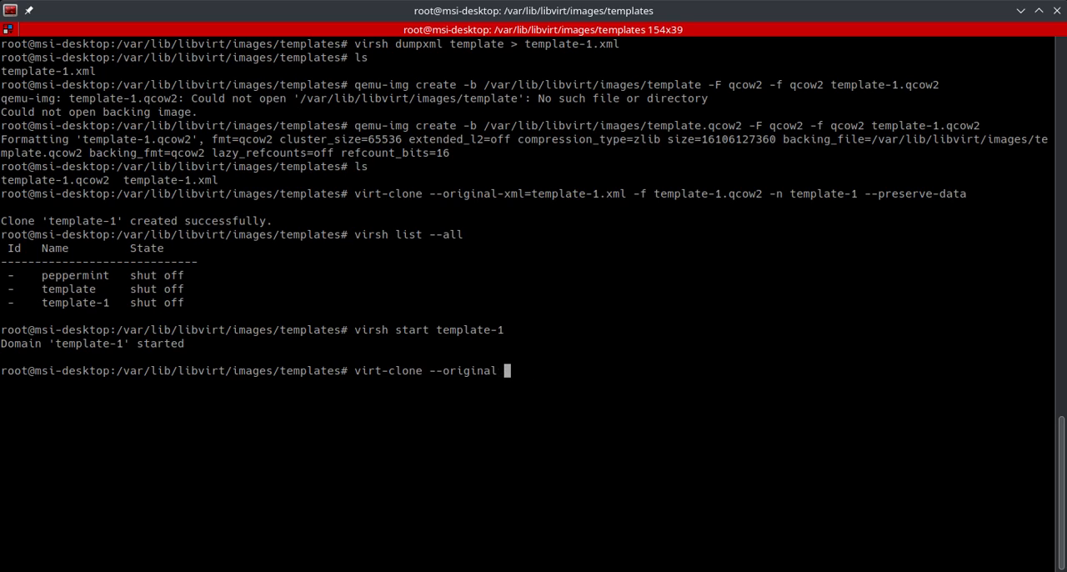
{"action": "type", "text": "templa"}
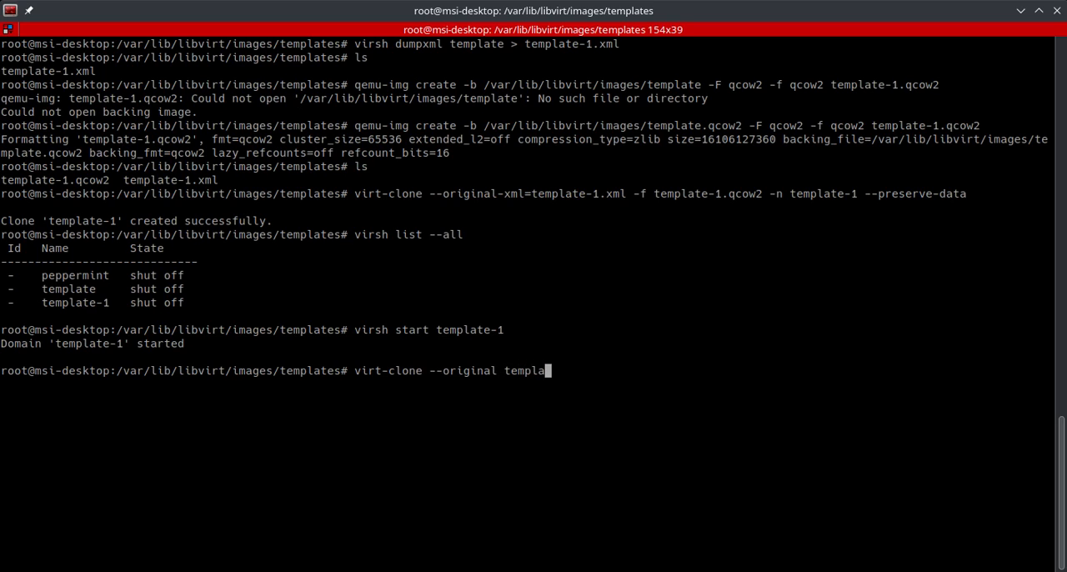
{"action": "type", "text": "te"}
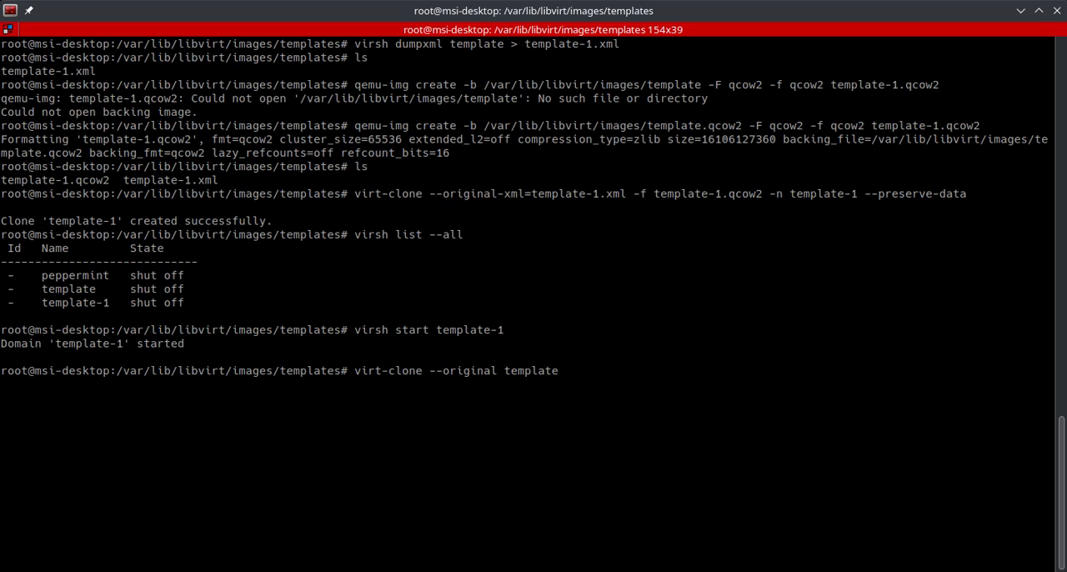
{"action": "type", "text": "--auto"}
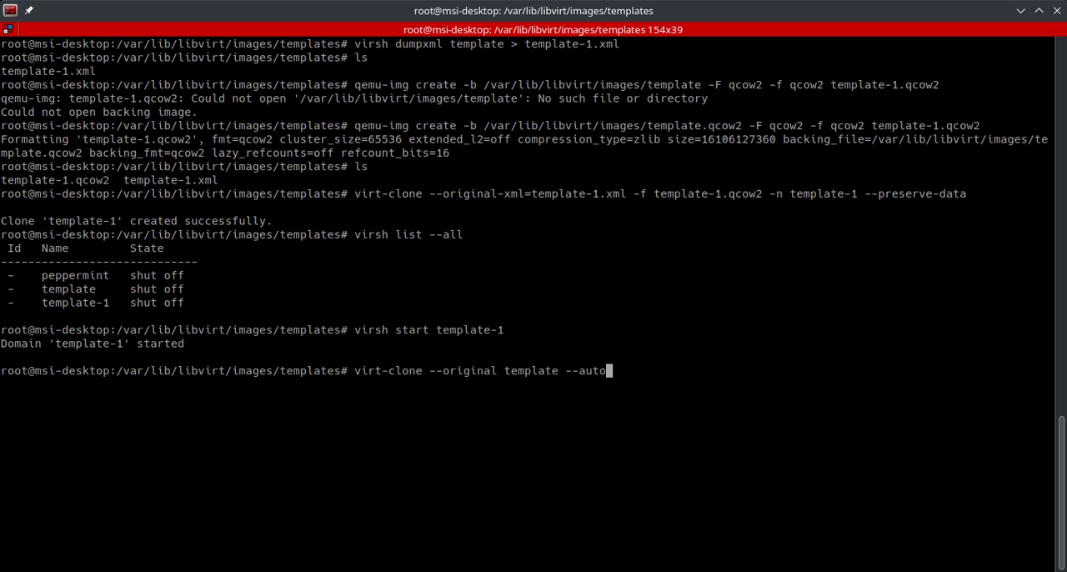
{"action": "type", "text": "clone"}
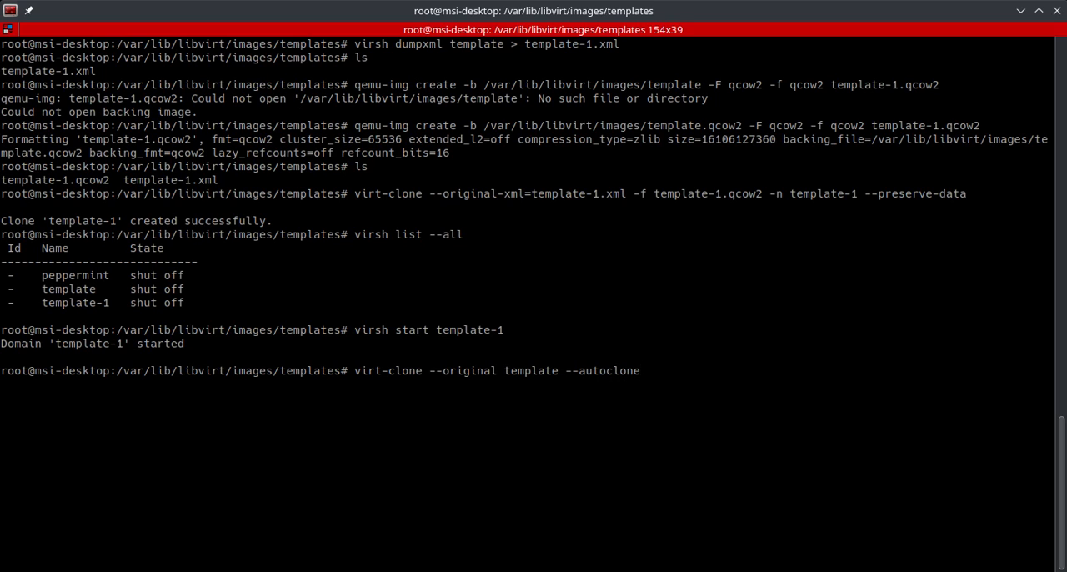
{"action": "type", "text": "--name"}
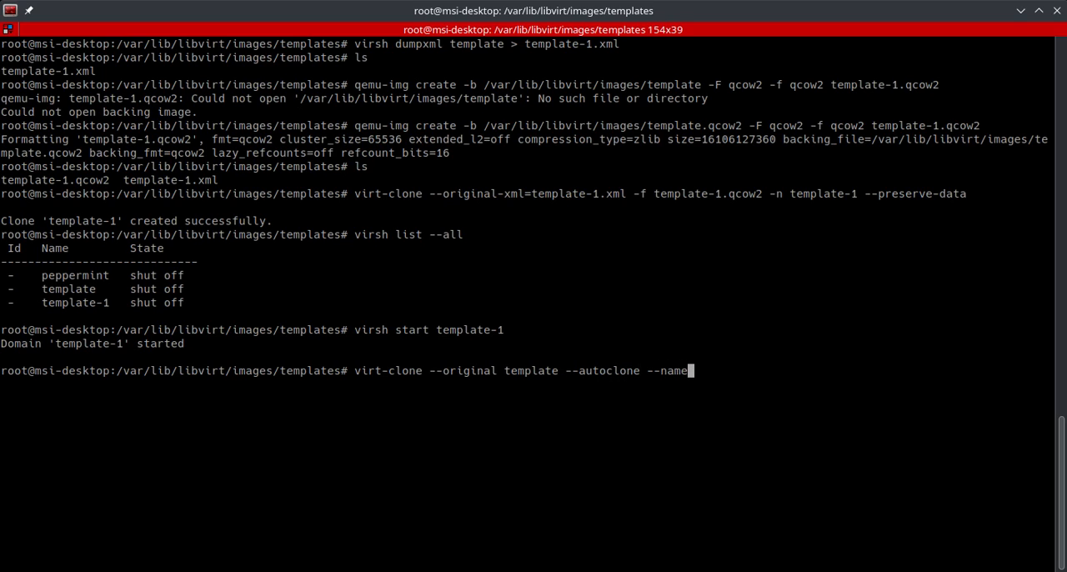
{"action": "type", "text": "template-2"}
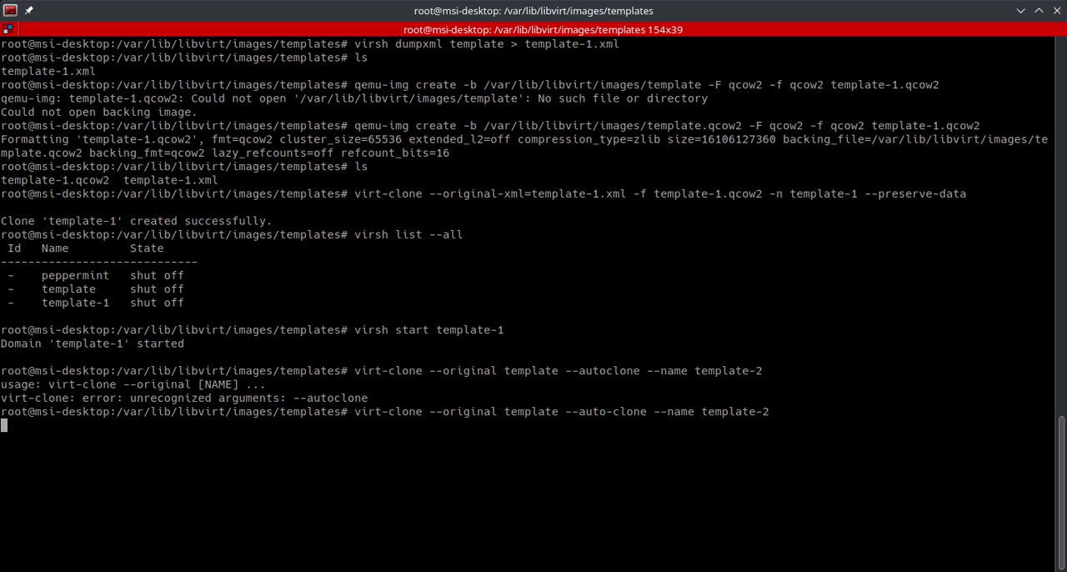
{"action": "key", "text": "Return"}
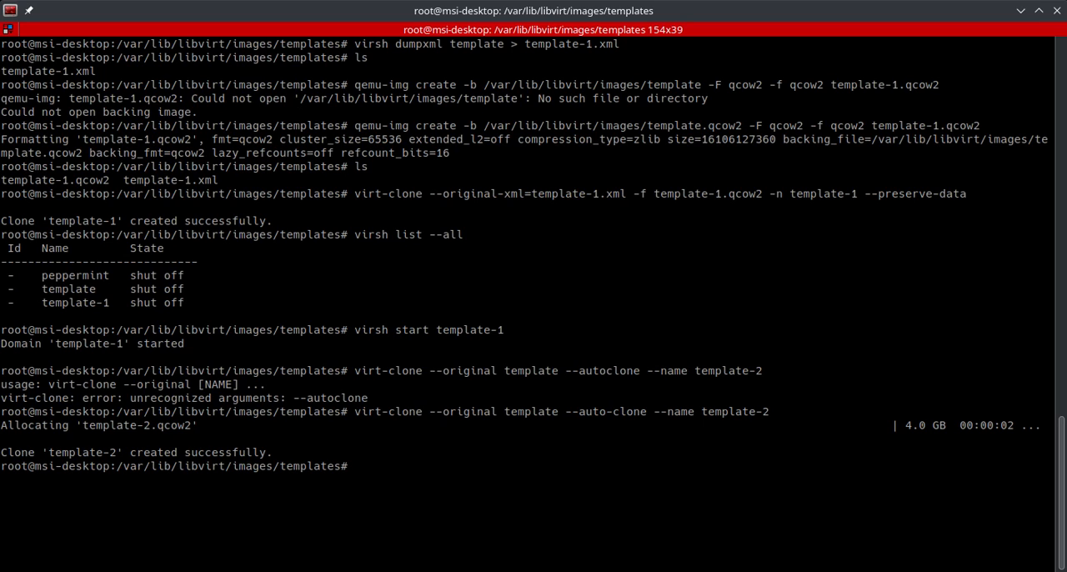
{"action": "mouse_move", "coordinate": [583, 112]}
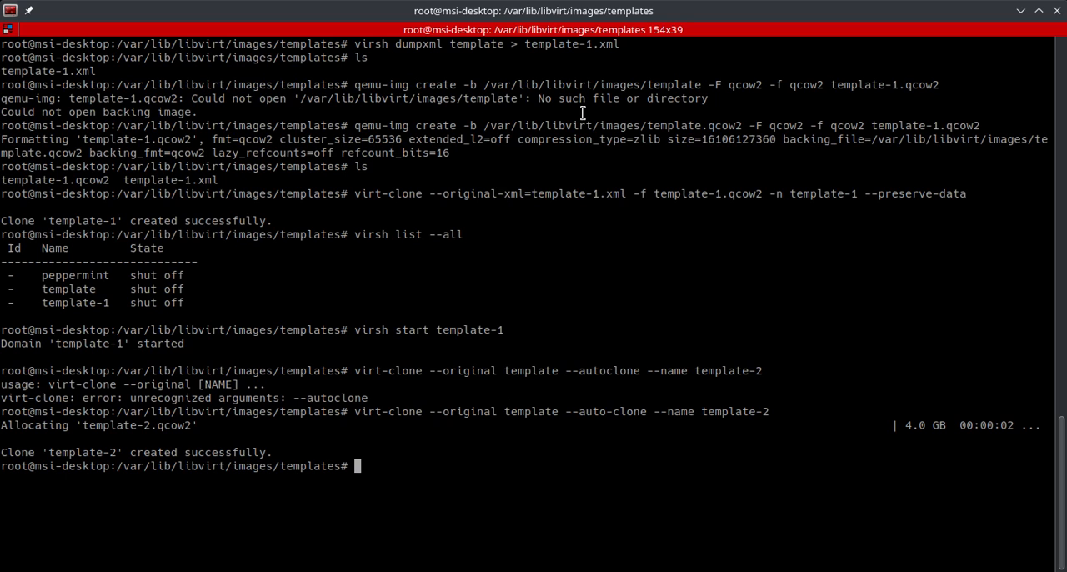
{"action": "mouse_move", "coordinate": [49, 284]}
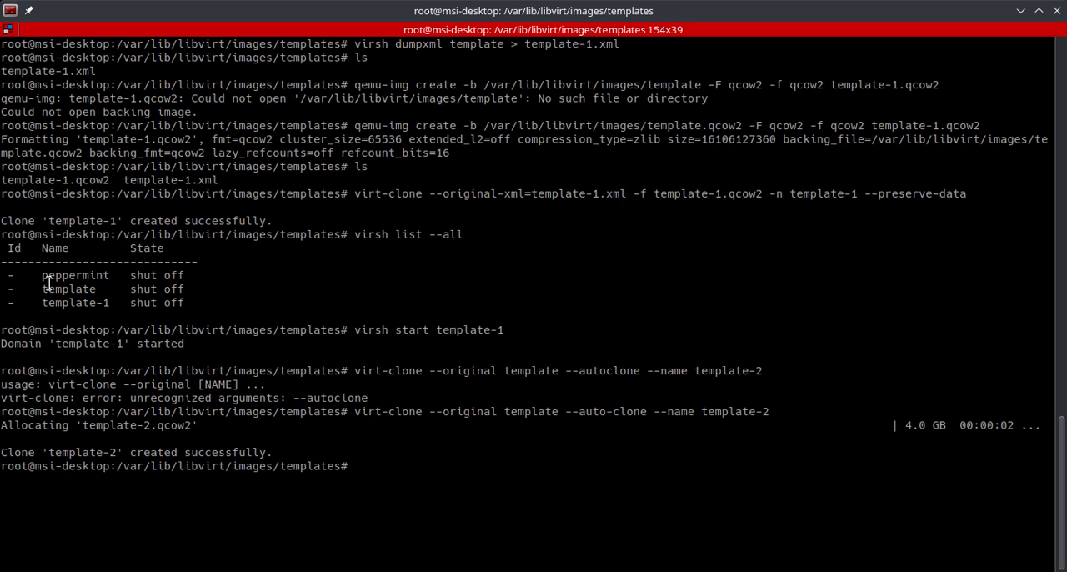
{"action": "mouse_move", "coordinate": [171, 289]}
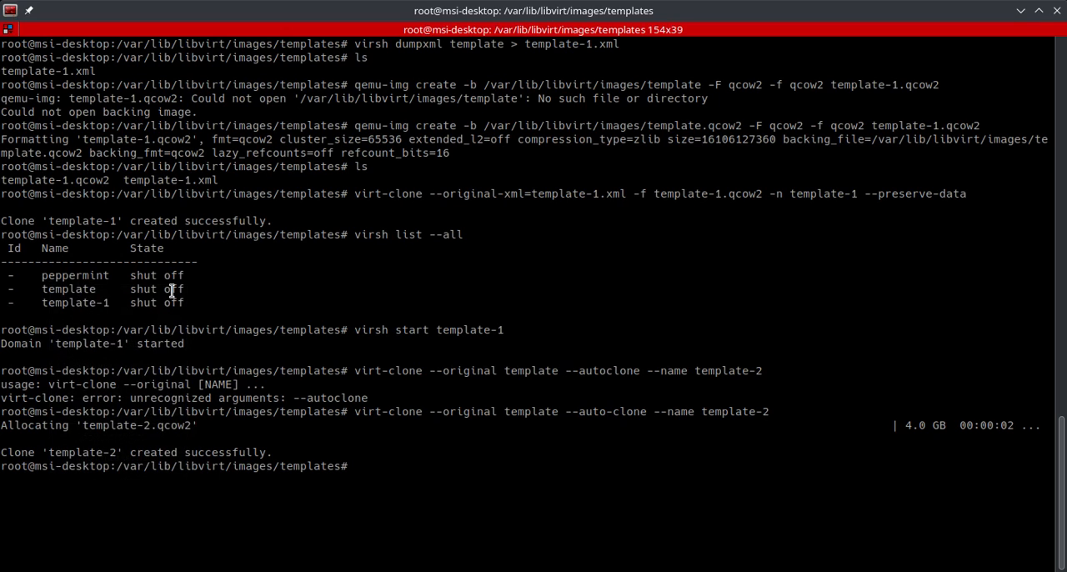
{"action": "mouse_move", "coordinate": [191, 263]}
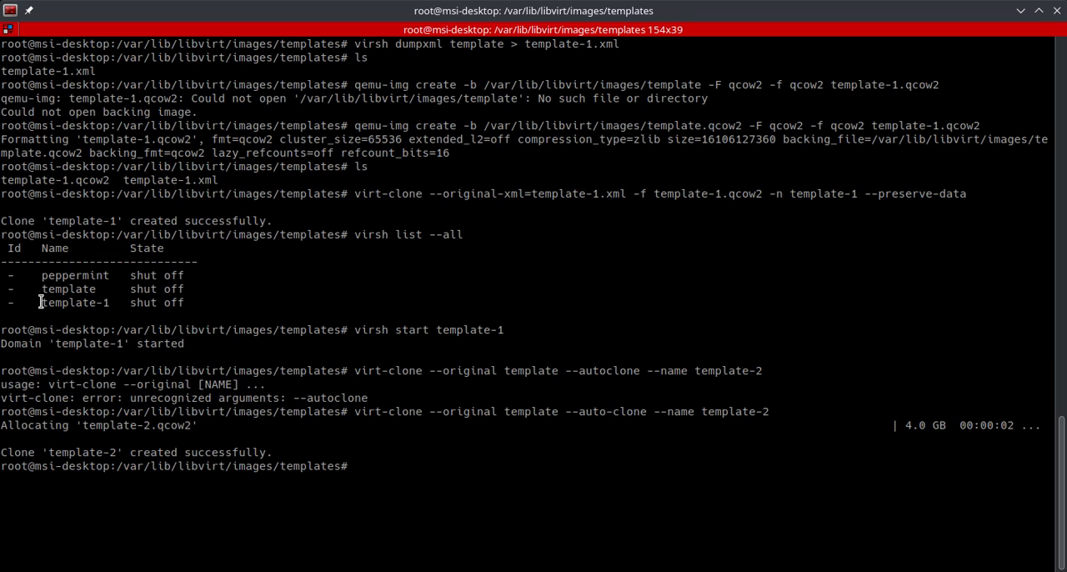
{"action": "mouse_move", "coordinate": [426, 481]}
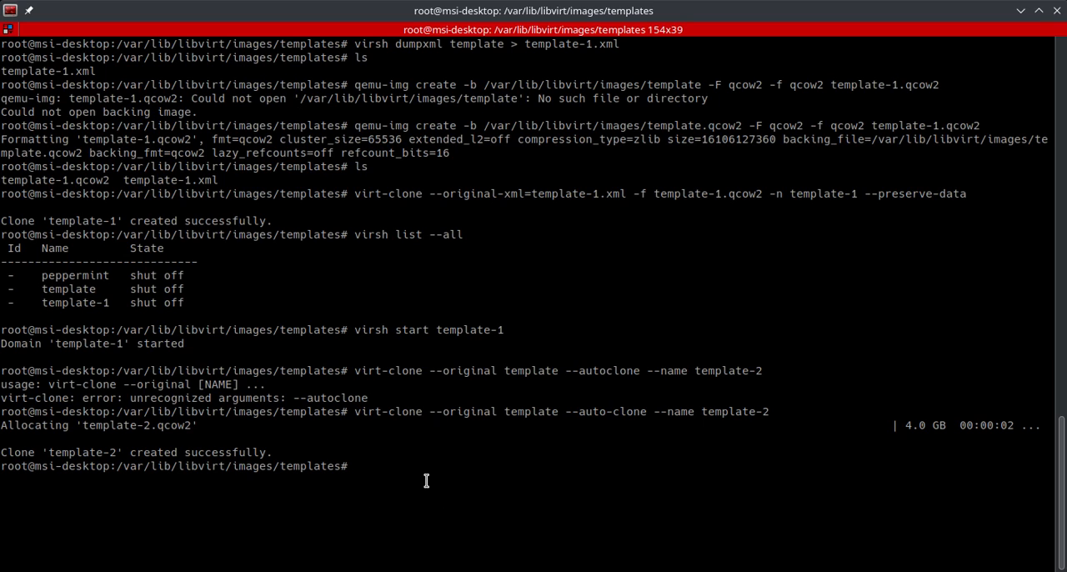
{"action": "type", "text": "virsh"}
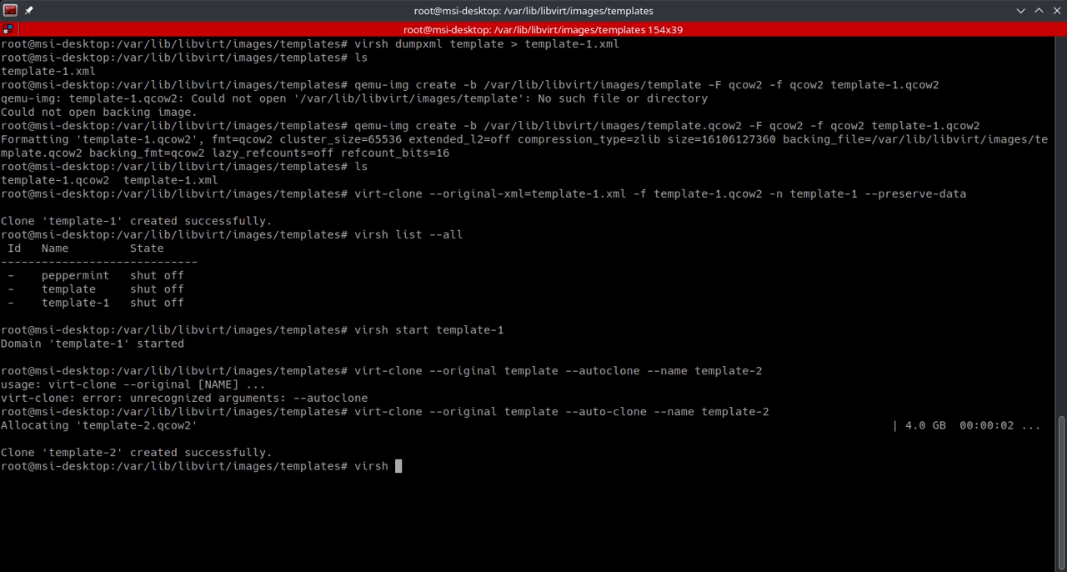